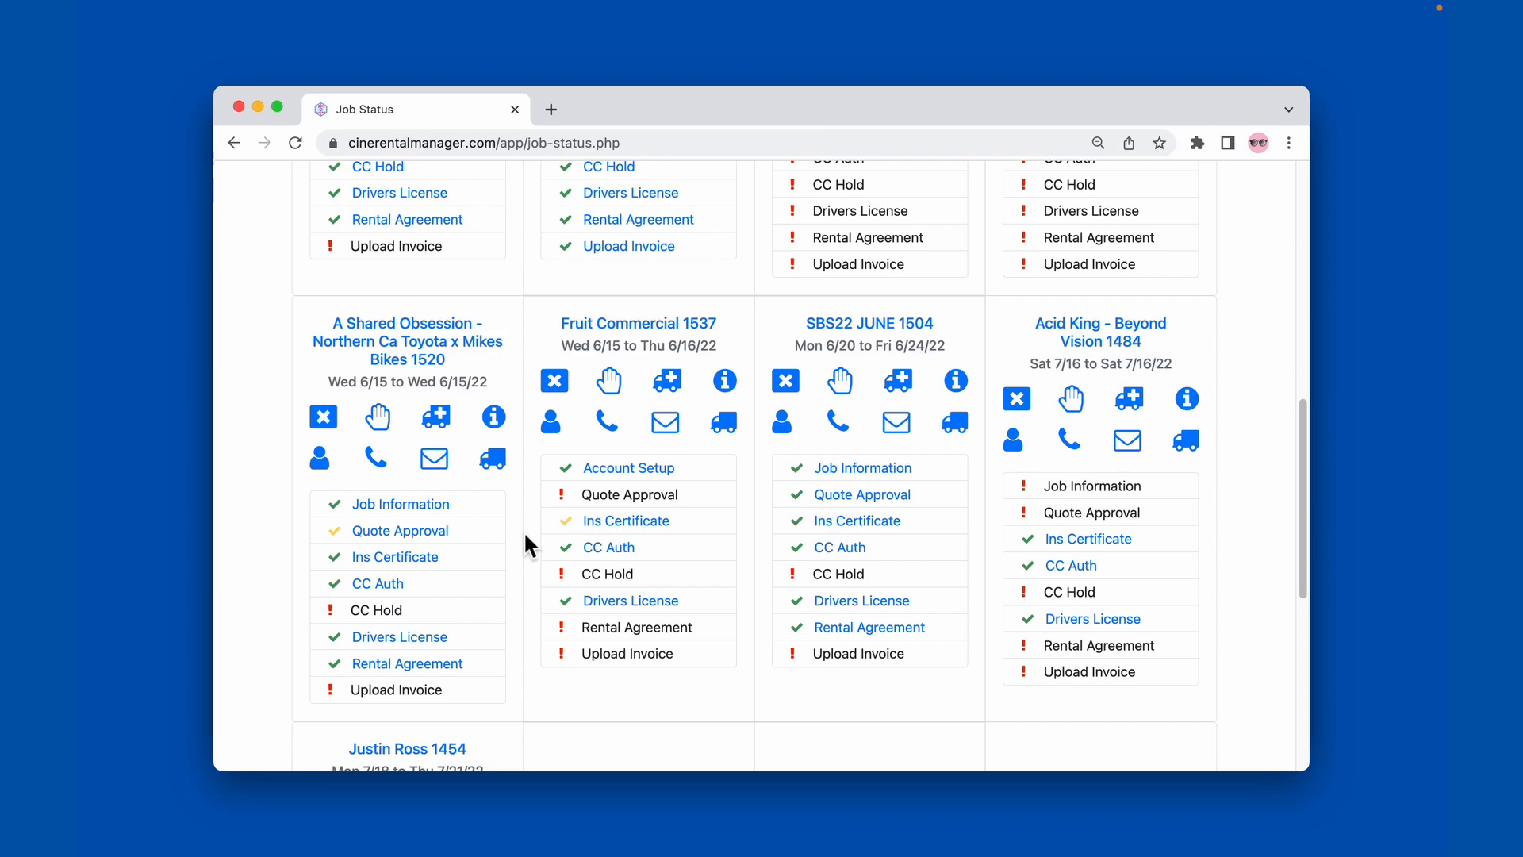
pyautogui.moveTo(532, 524)
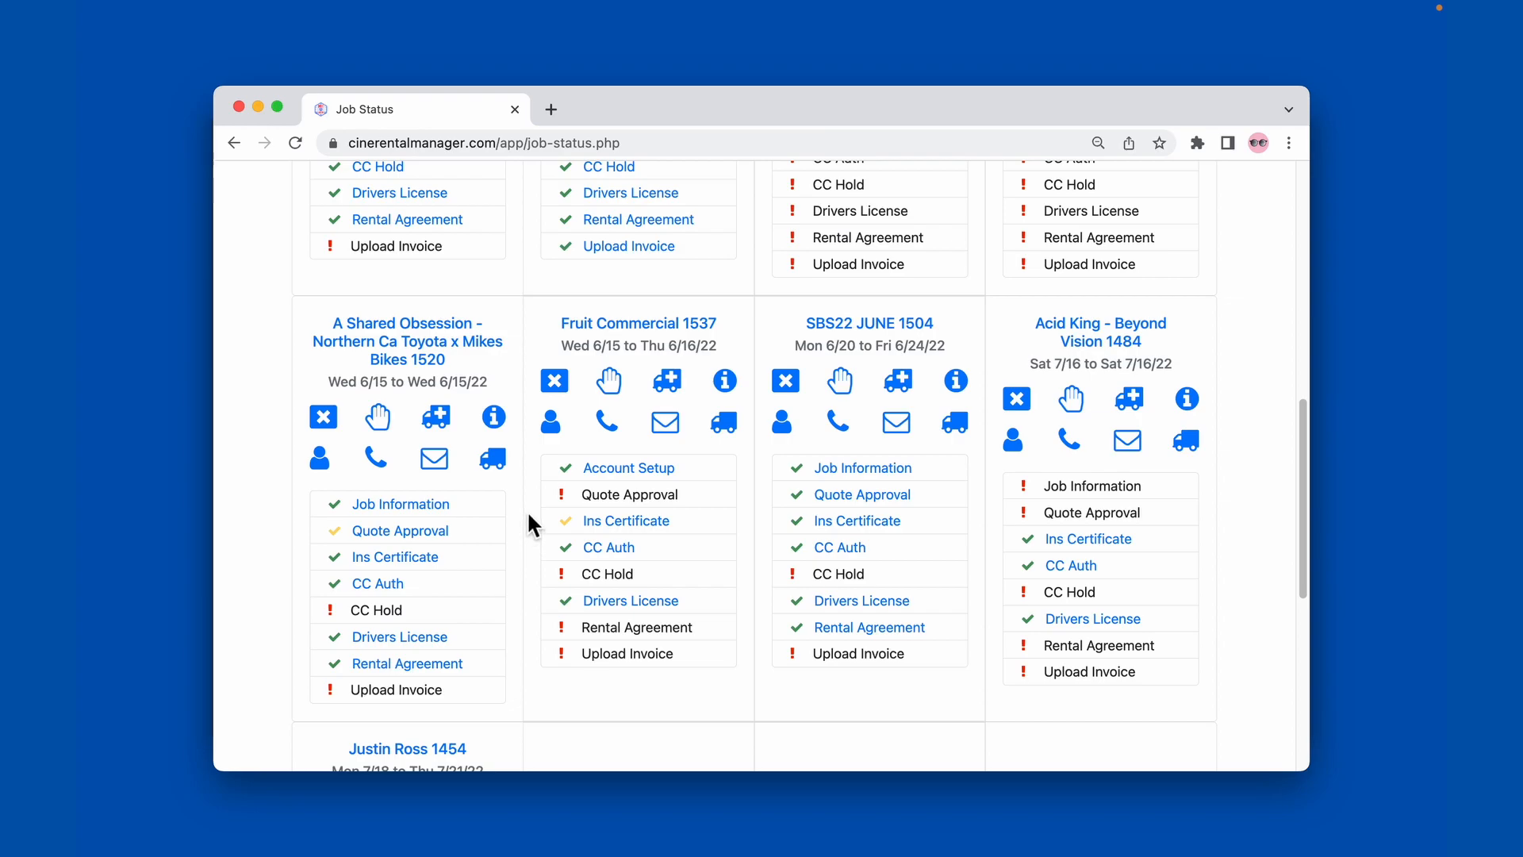
pyautogui.moveTo(552, 333)
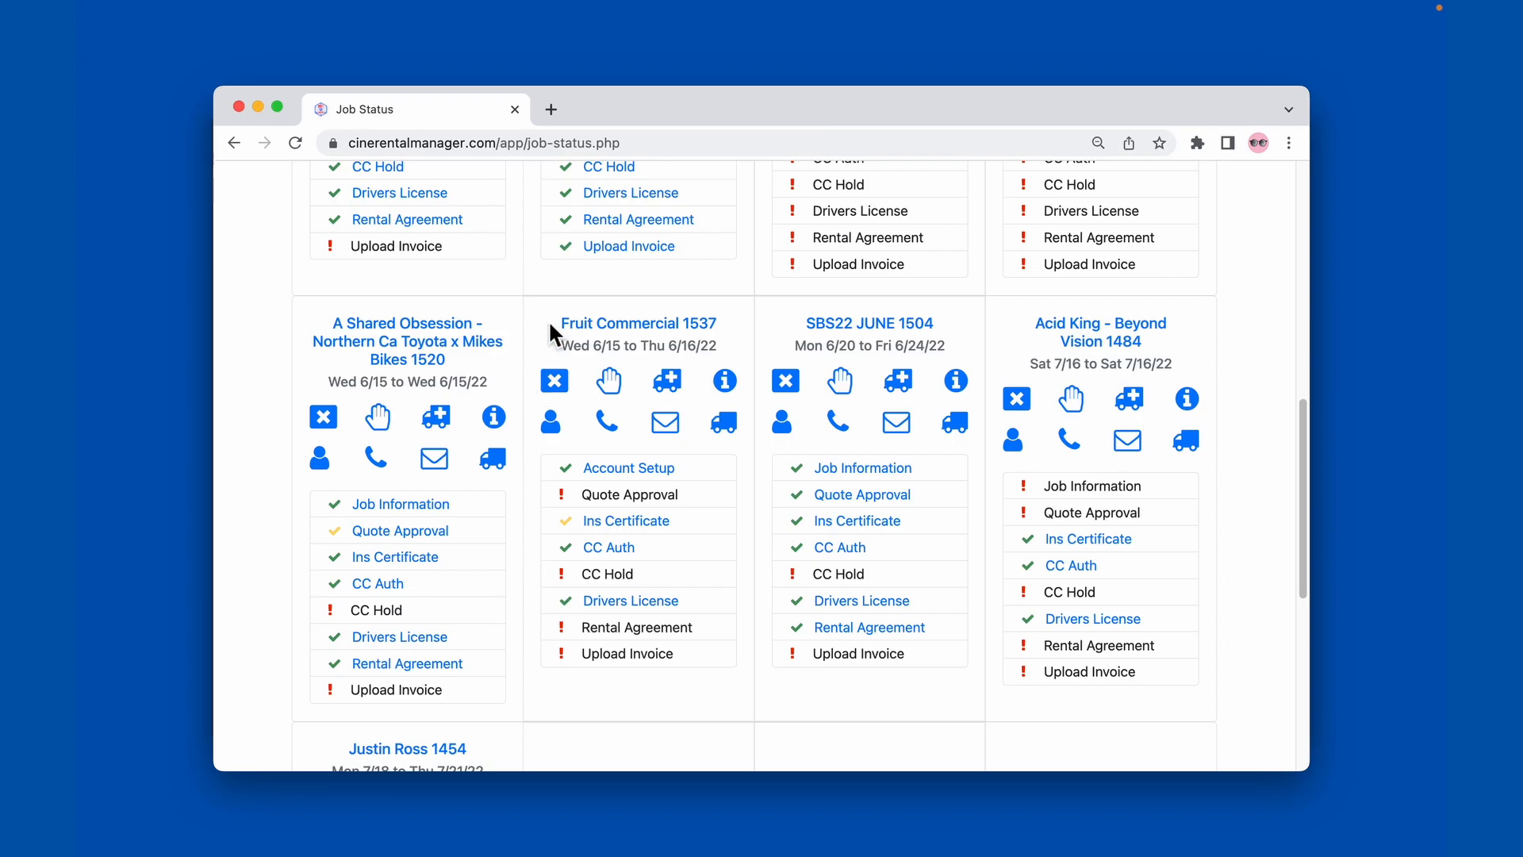
pyautogui.moveTo(525, 518)
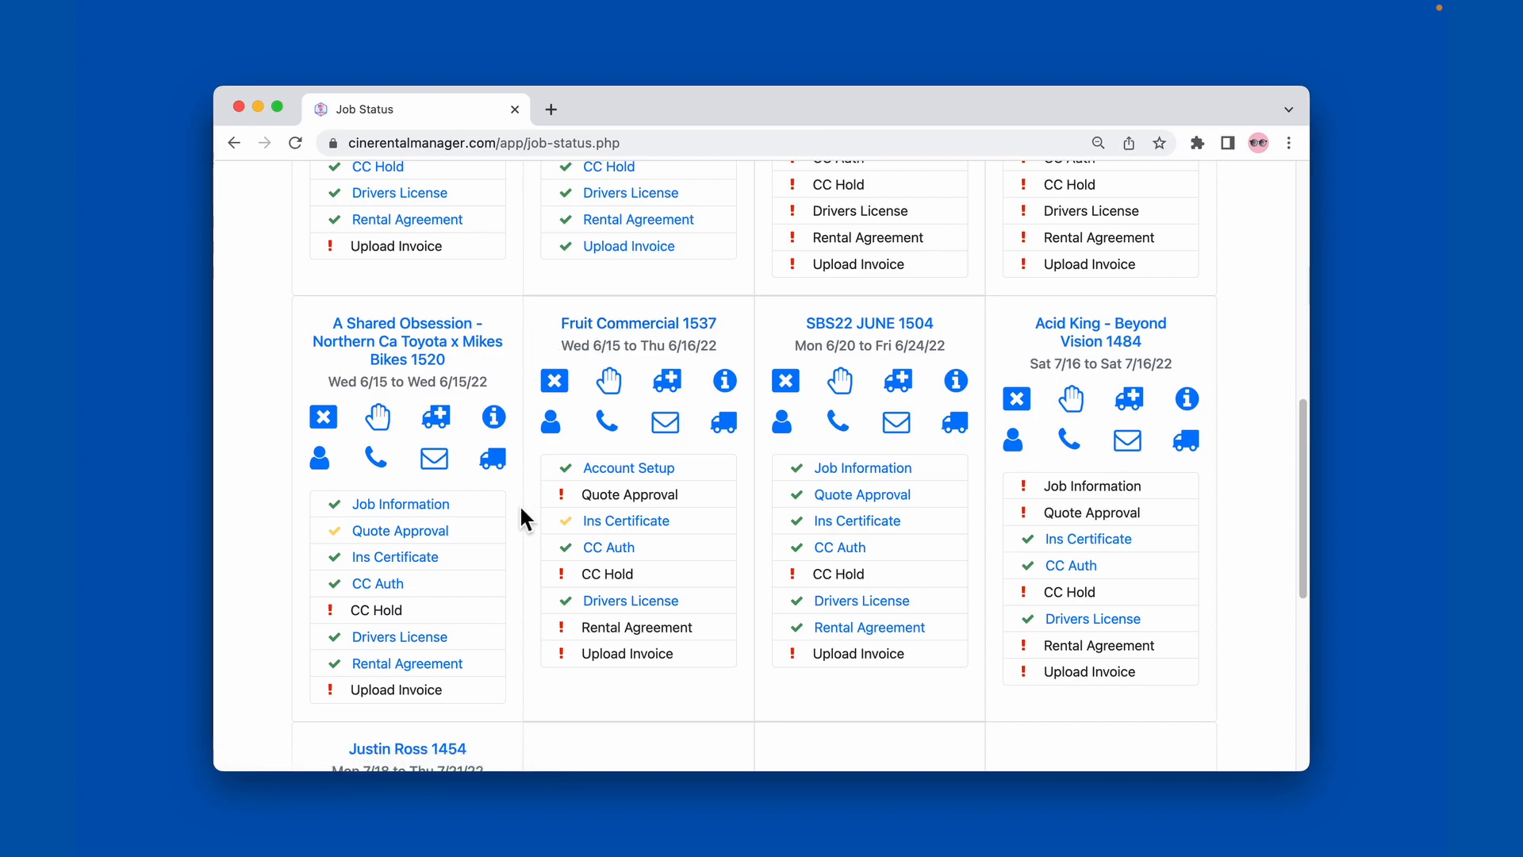
pyautogui.moveTo(625, 520)
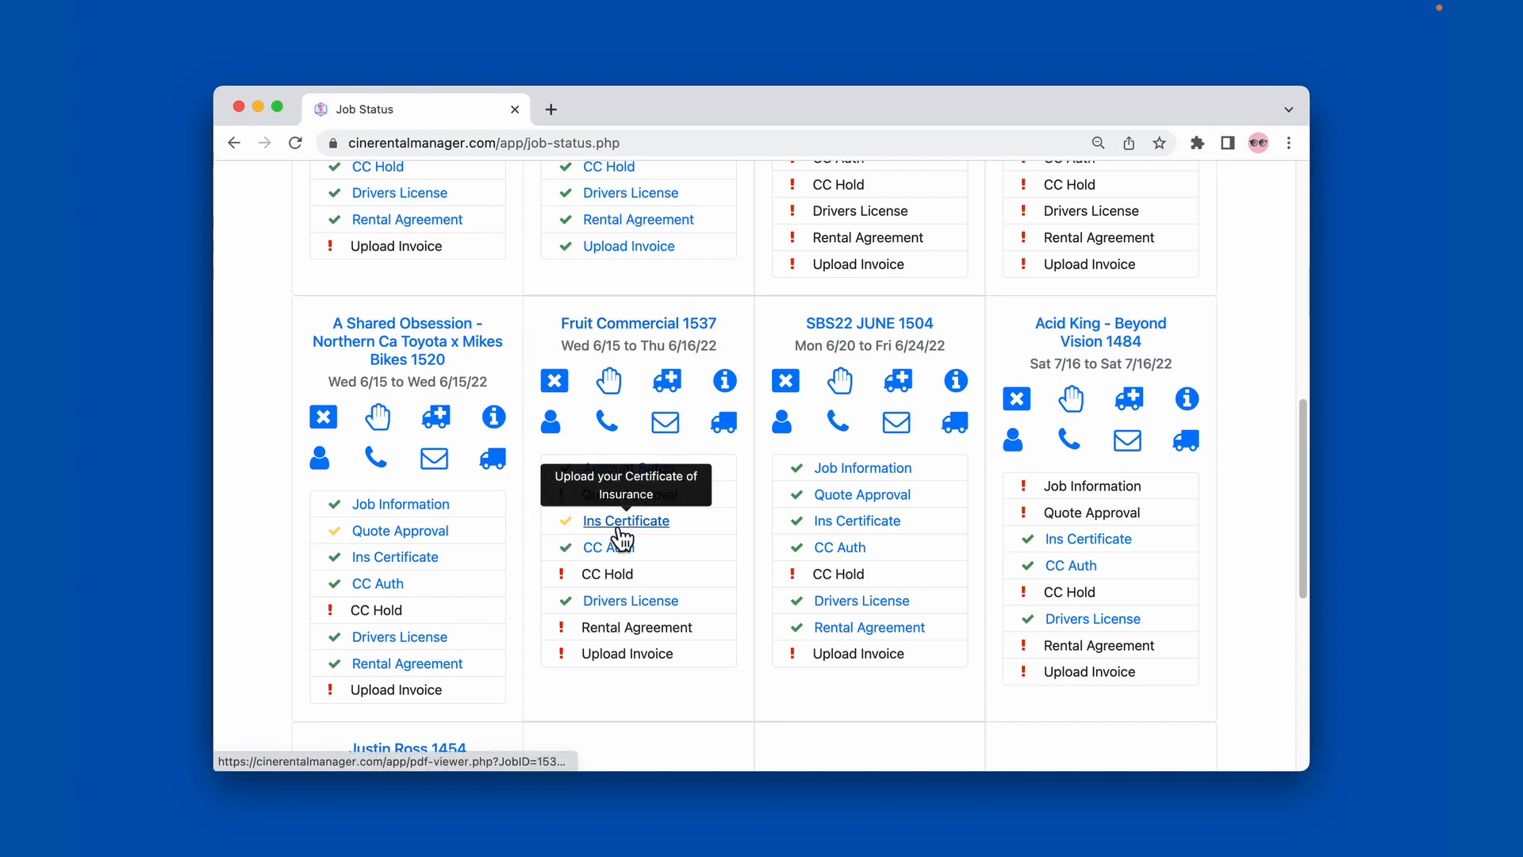
# View the Fruit Commercial insurance certificate, then go to its Job Documents page.
pyautogui.click(627, 520)
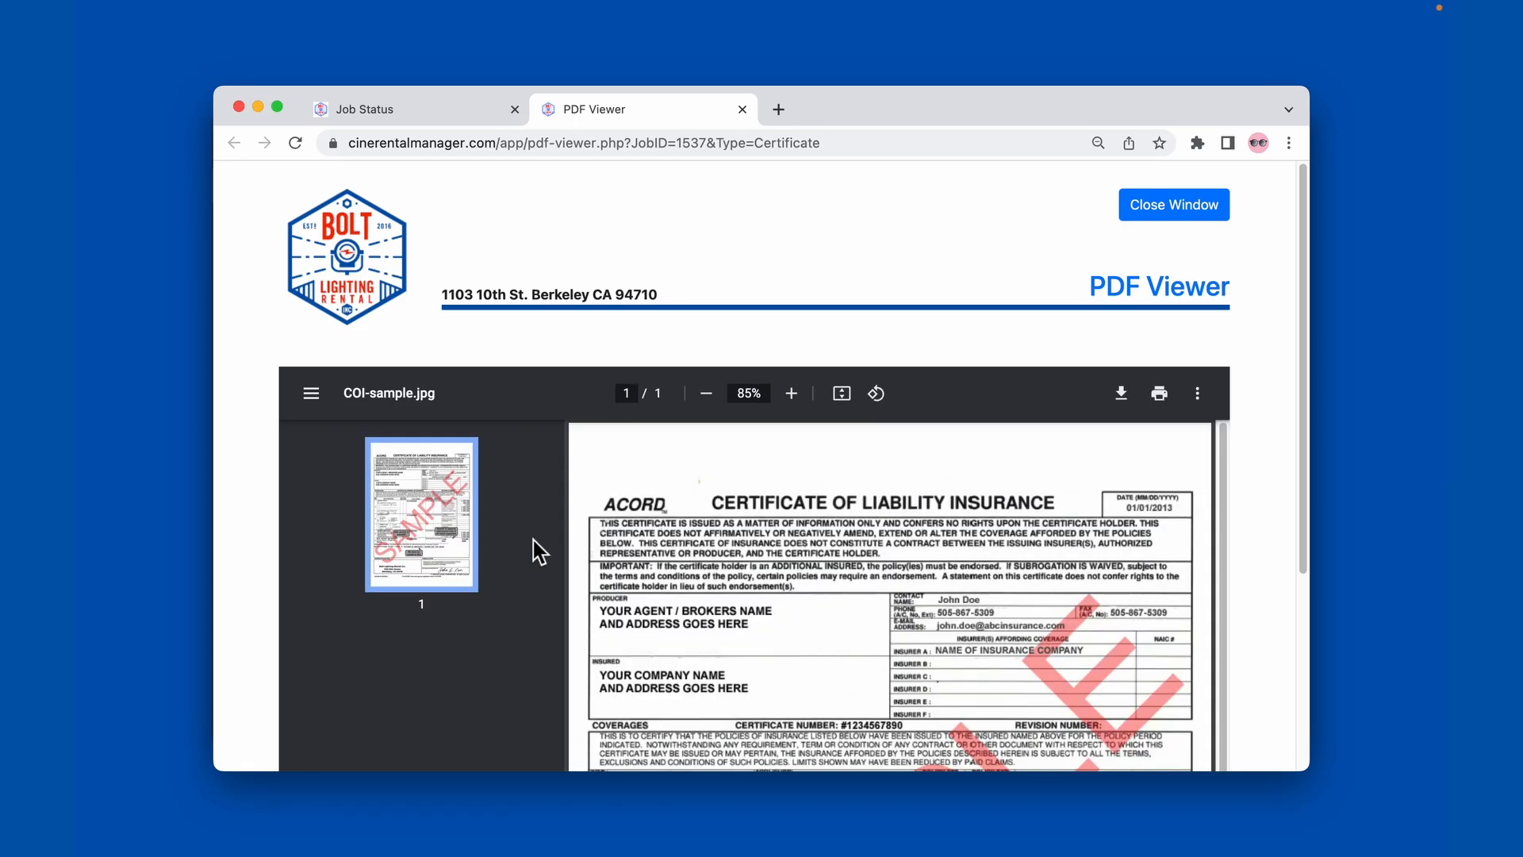
pyautogui.scroll(-3)
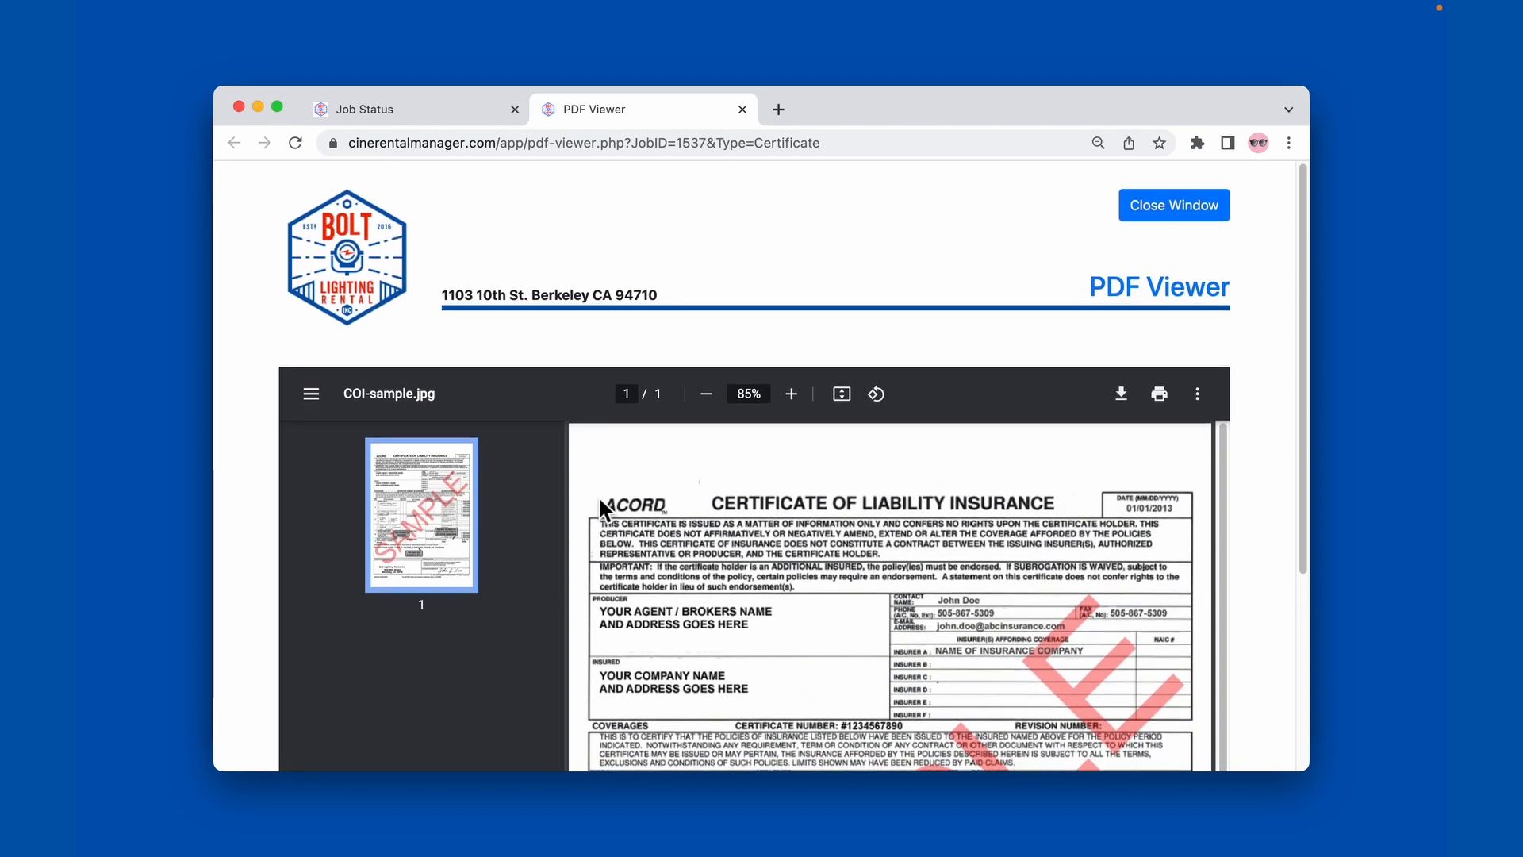
pyautogui.moveTo(713, 194)
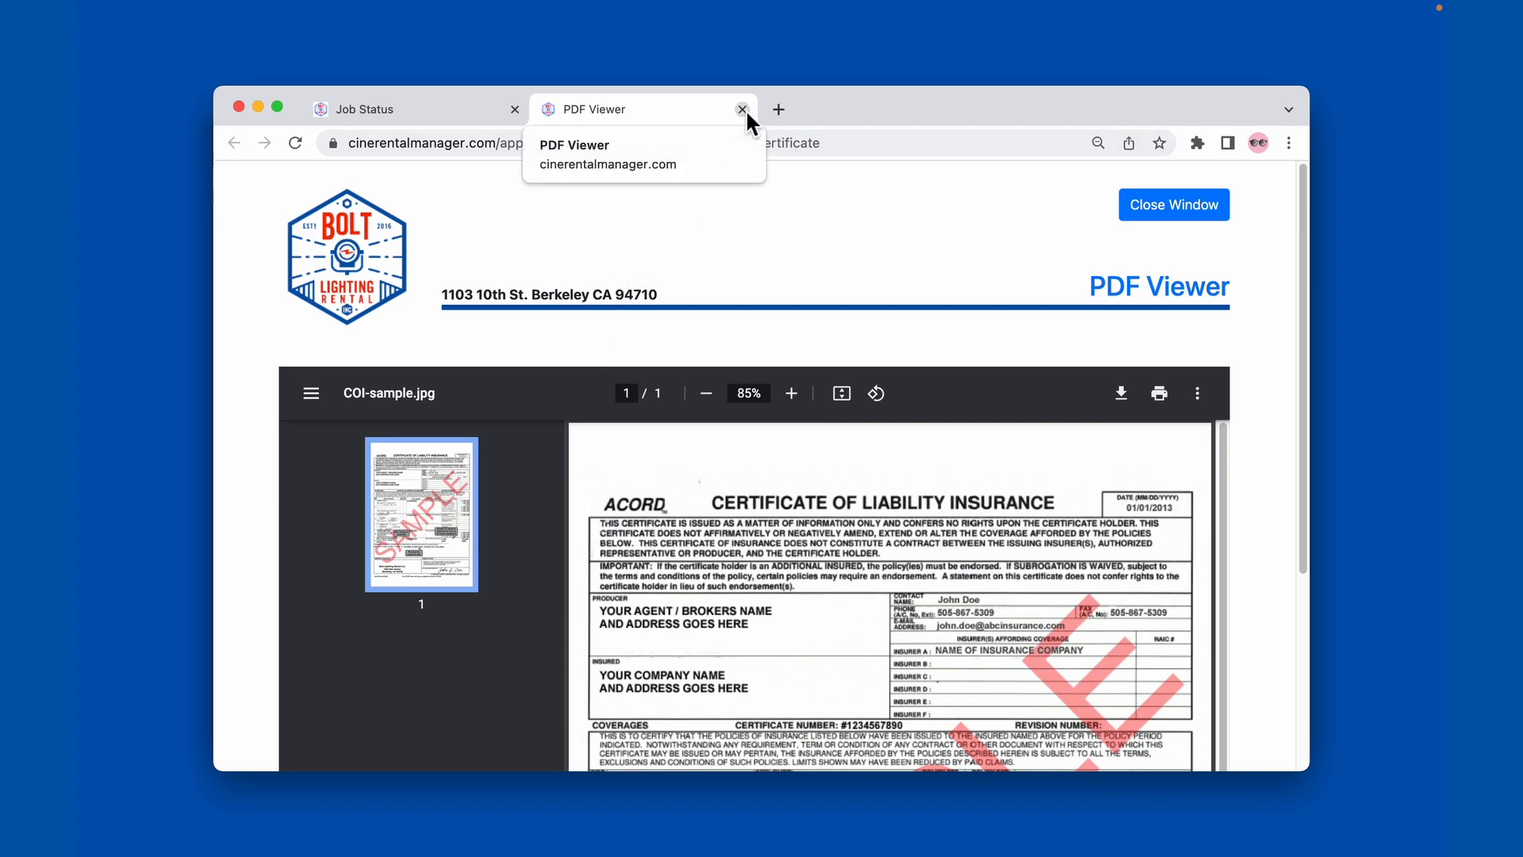
pyautogui.click(743, 109)
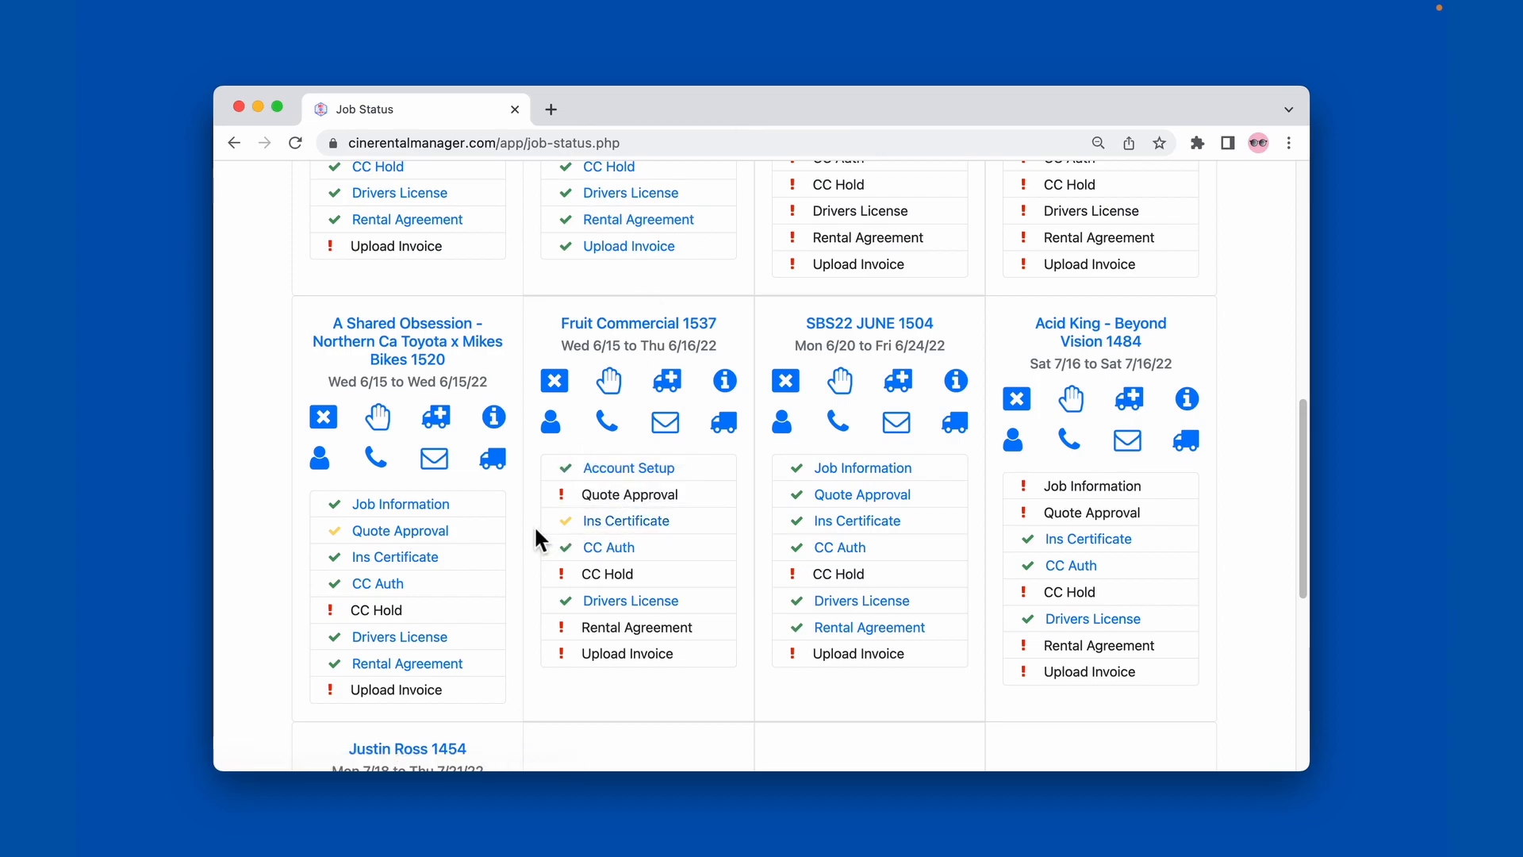
pyautogui.scroll(3)
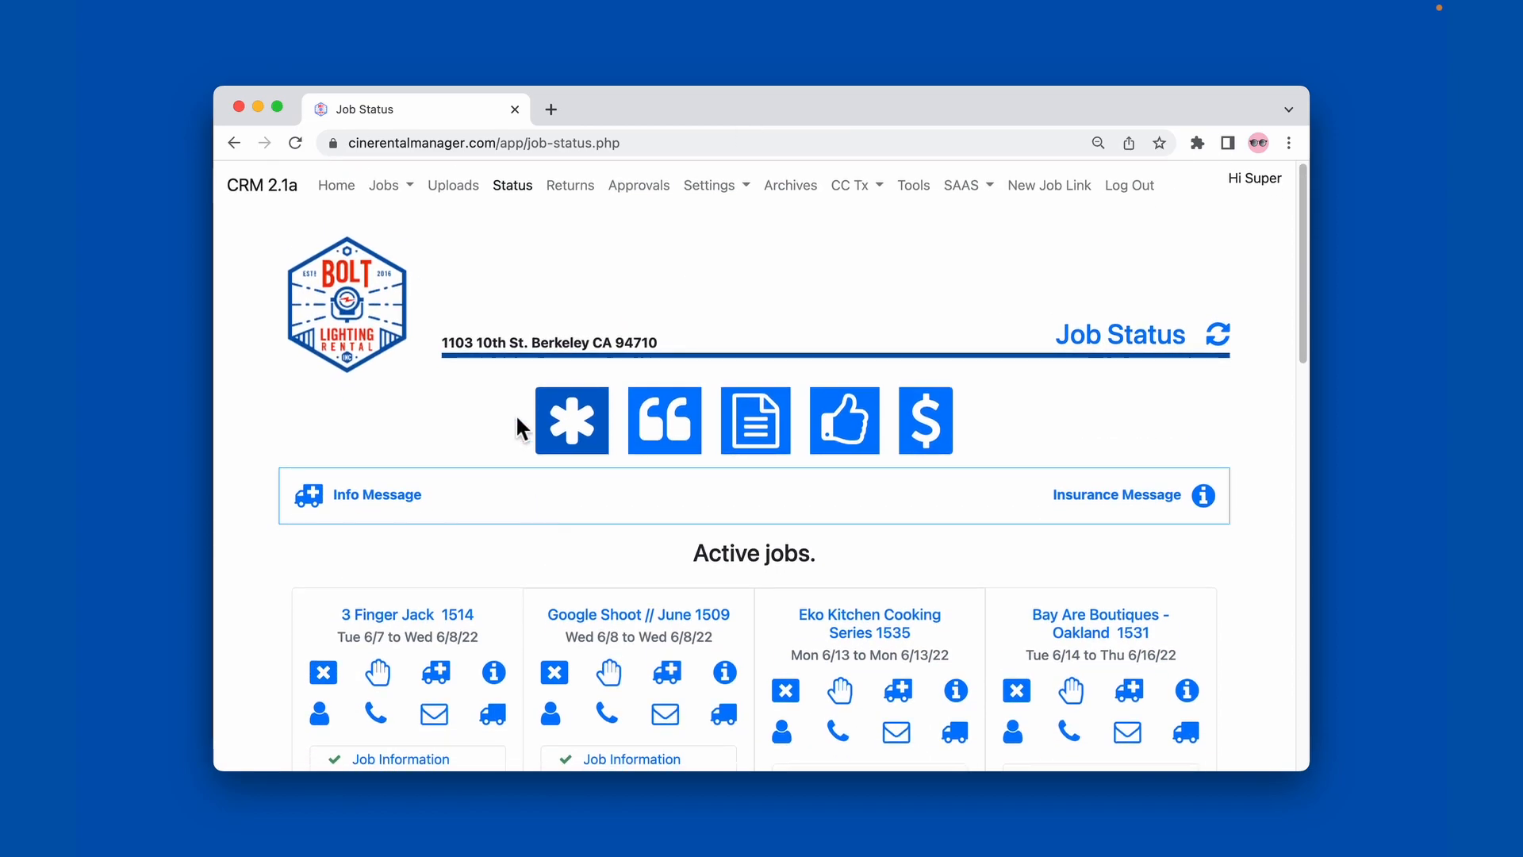
pyautogui.click(384, 185)
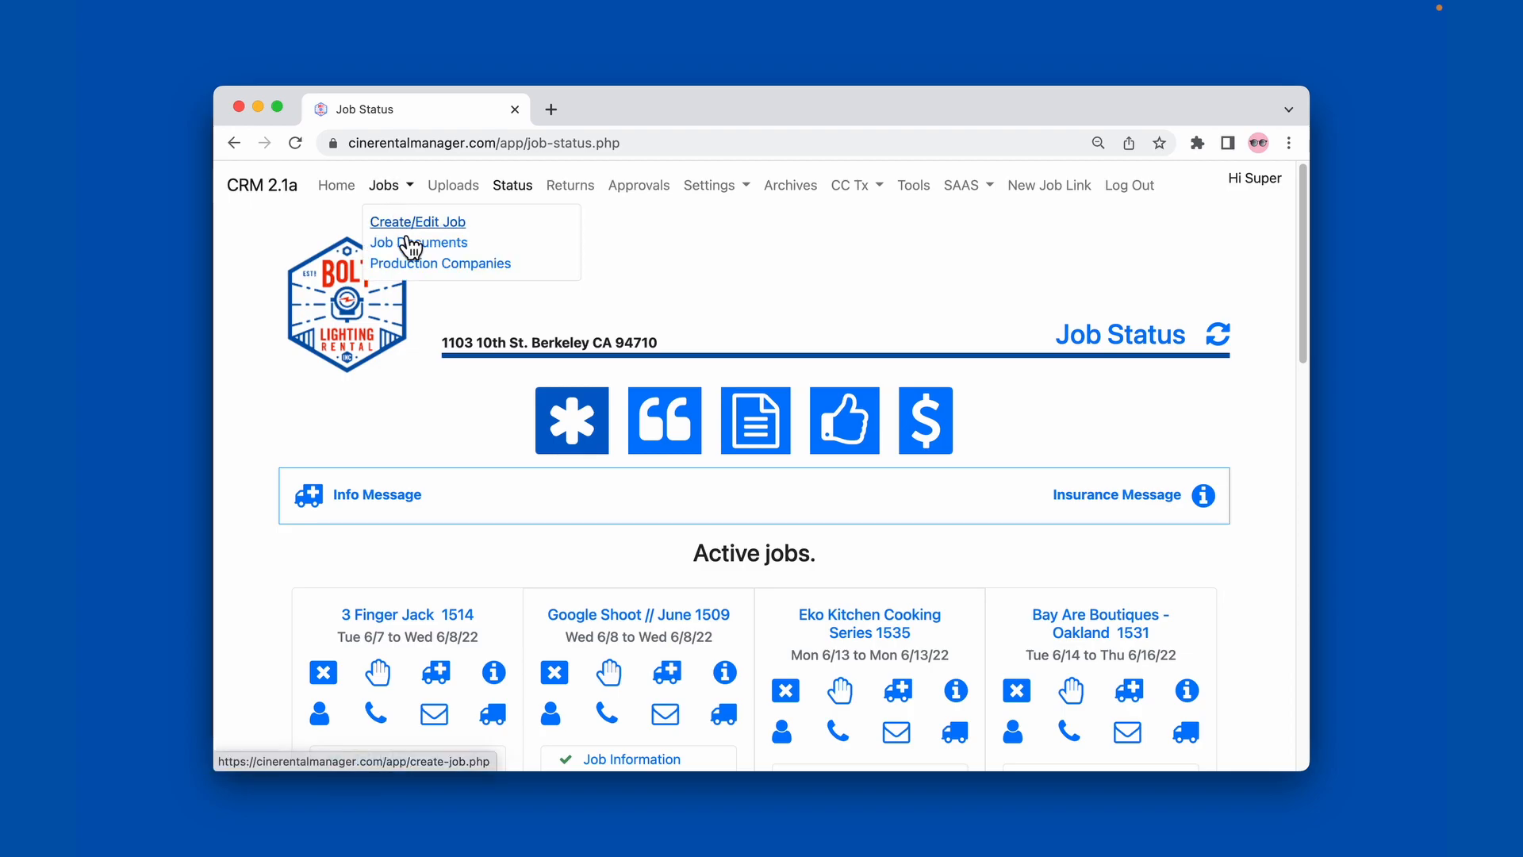
pyautogui.click(417, 242)
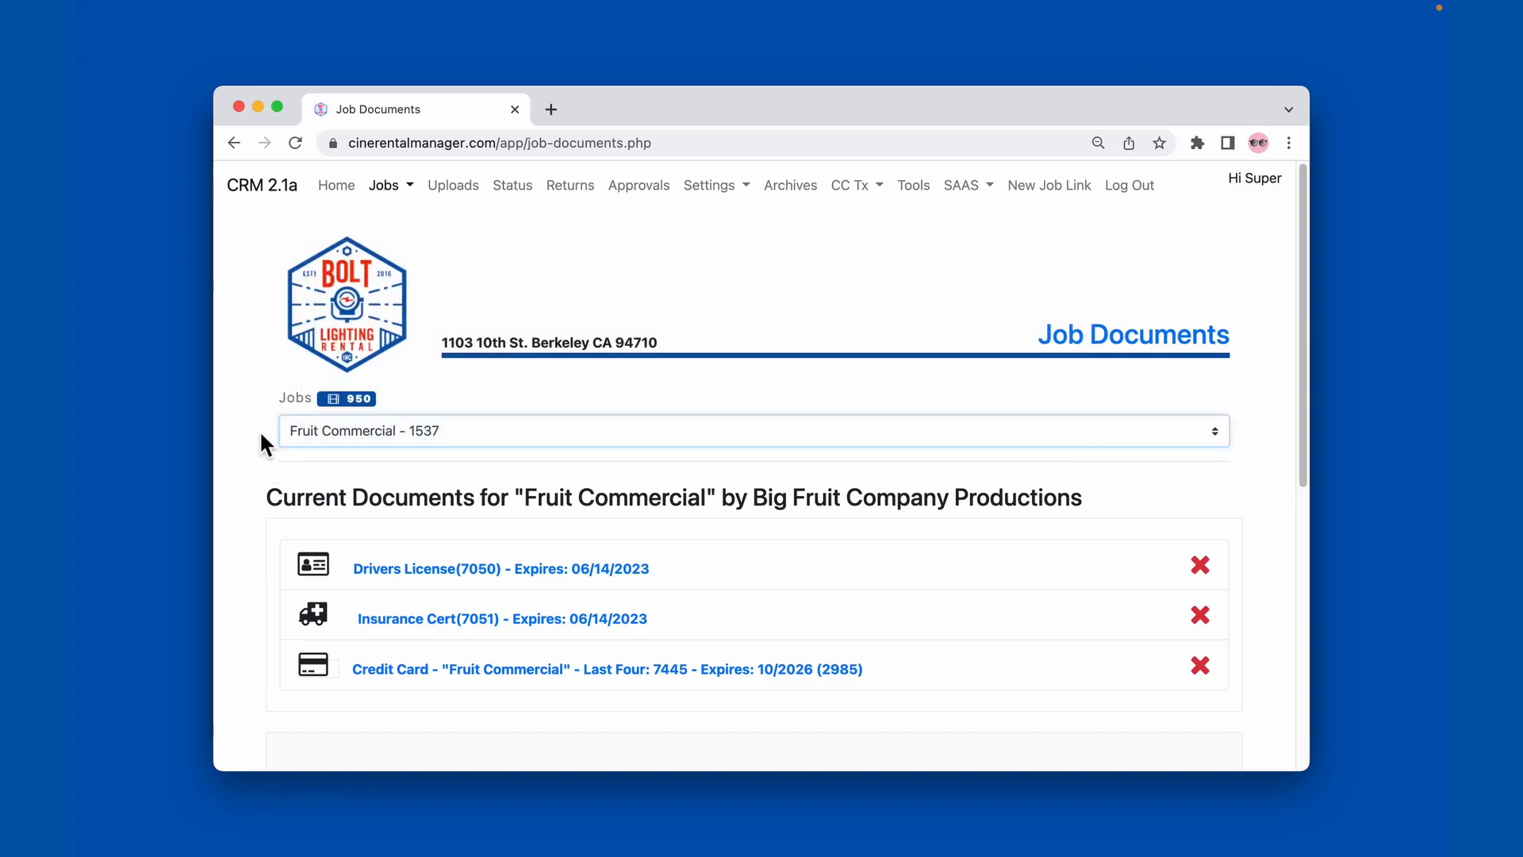
# Delete the Certificate of Insurance from Current Documents and return to the job status overview.
pyautogui.scroll(-3)
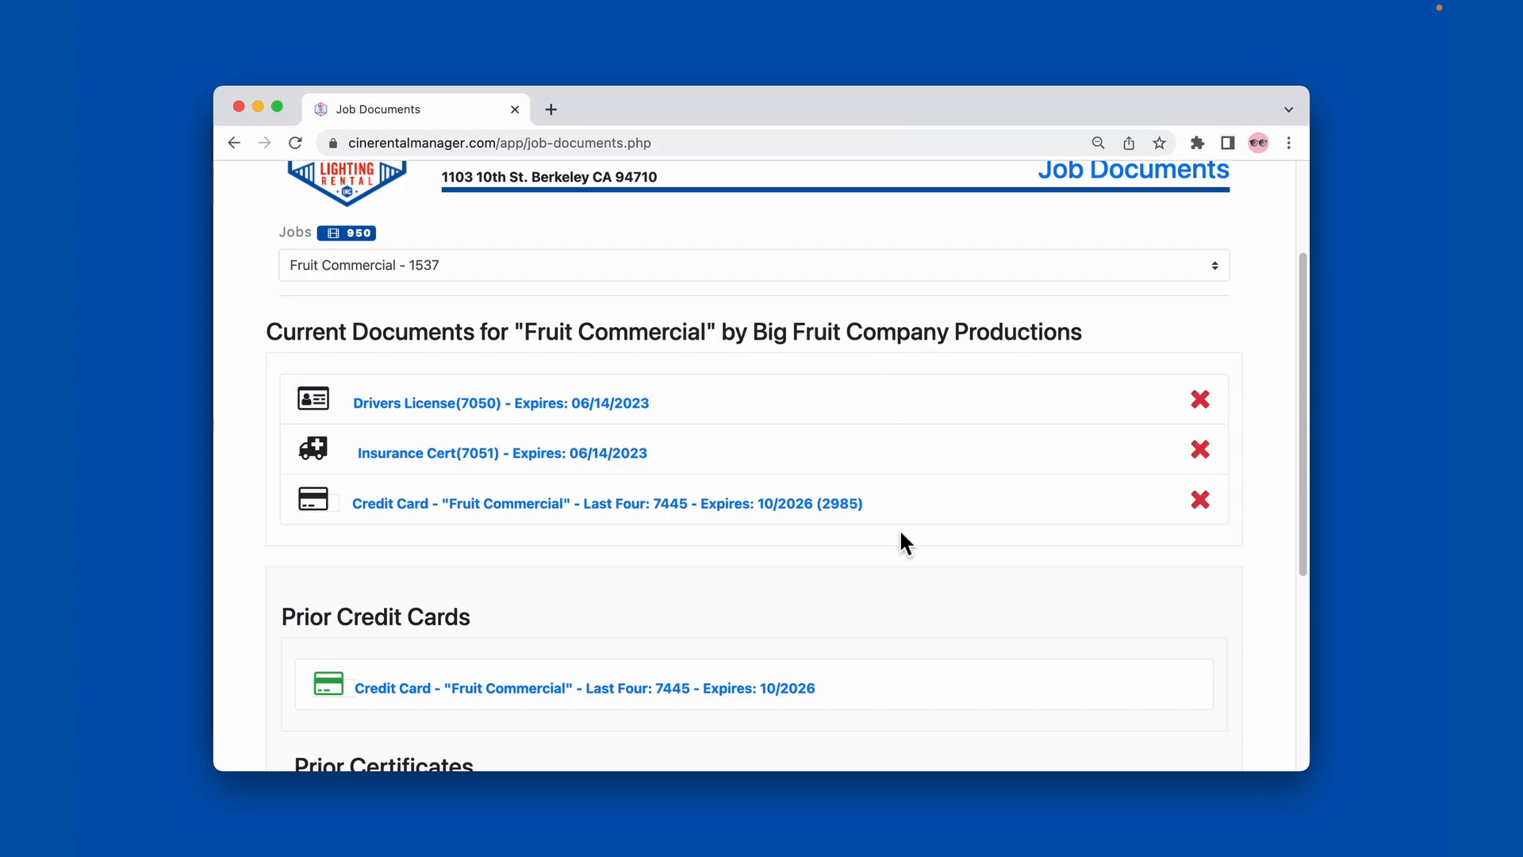
pyautogui.scroll(-3)
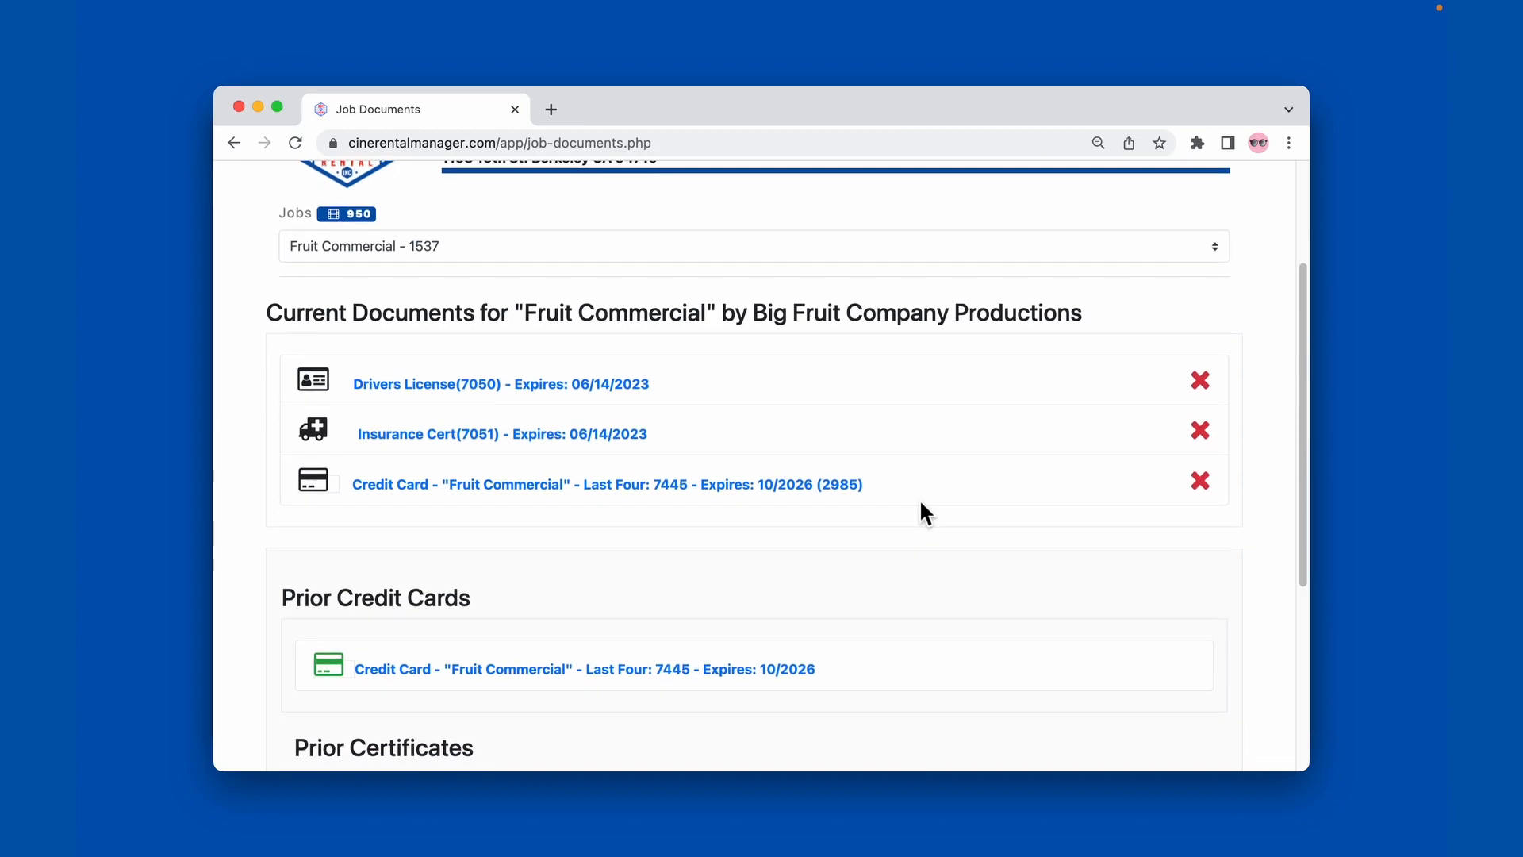
pyautogui.scroll(-3)
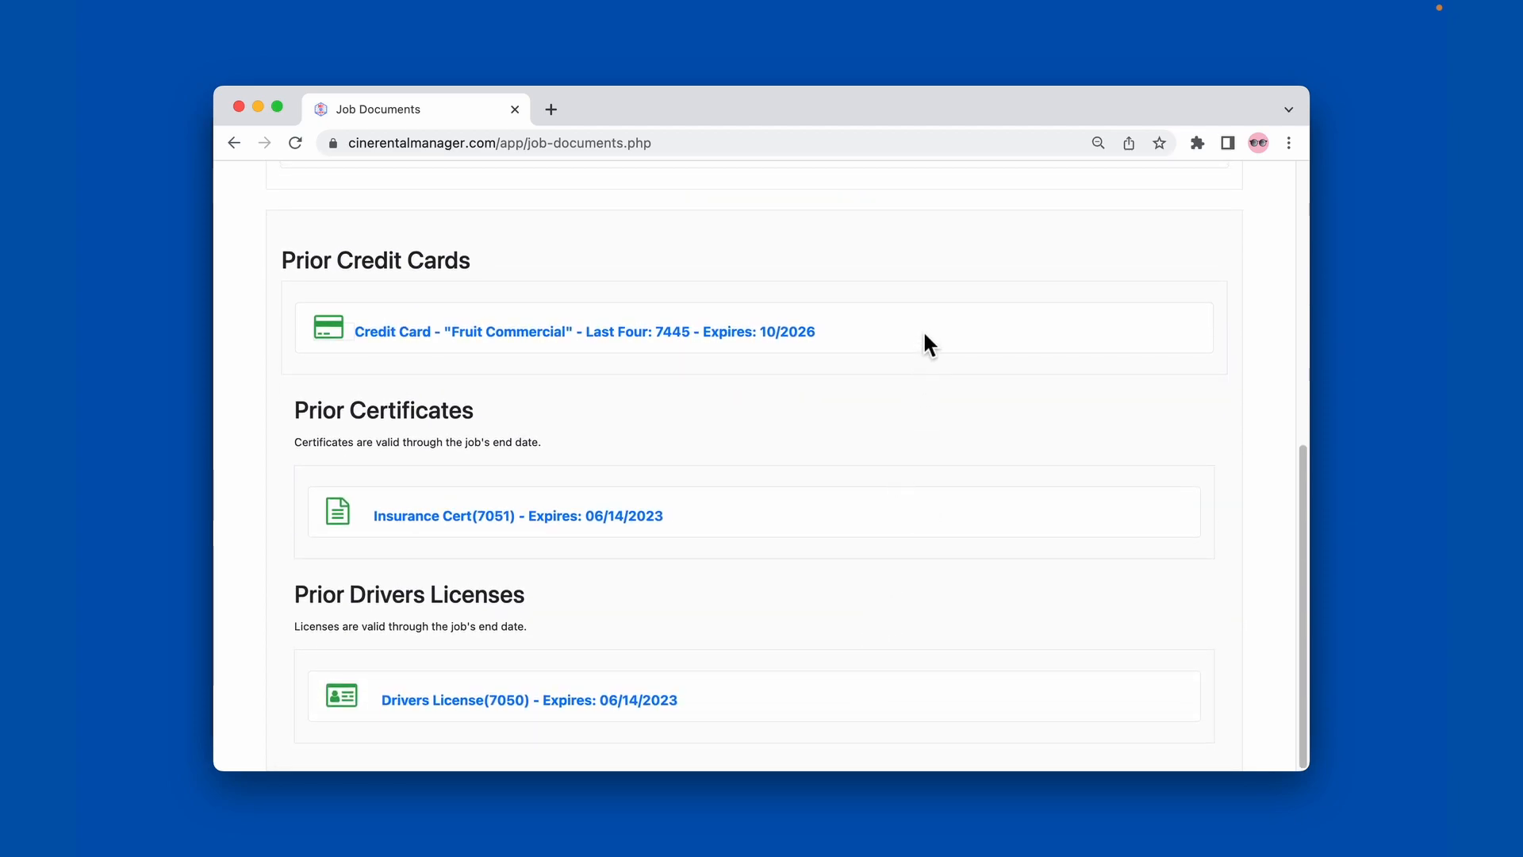
pyautogui.moveTo(952, 330)
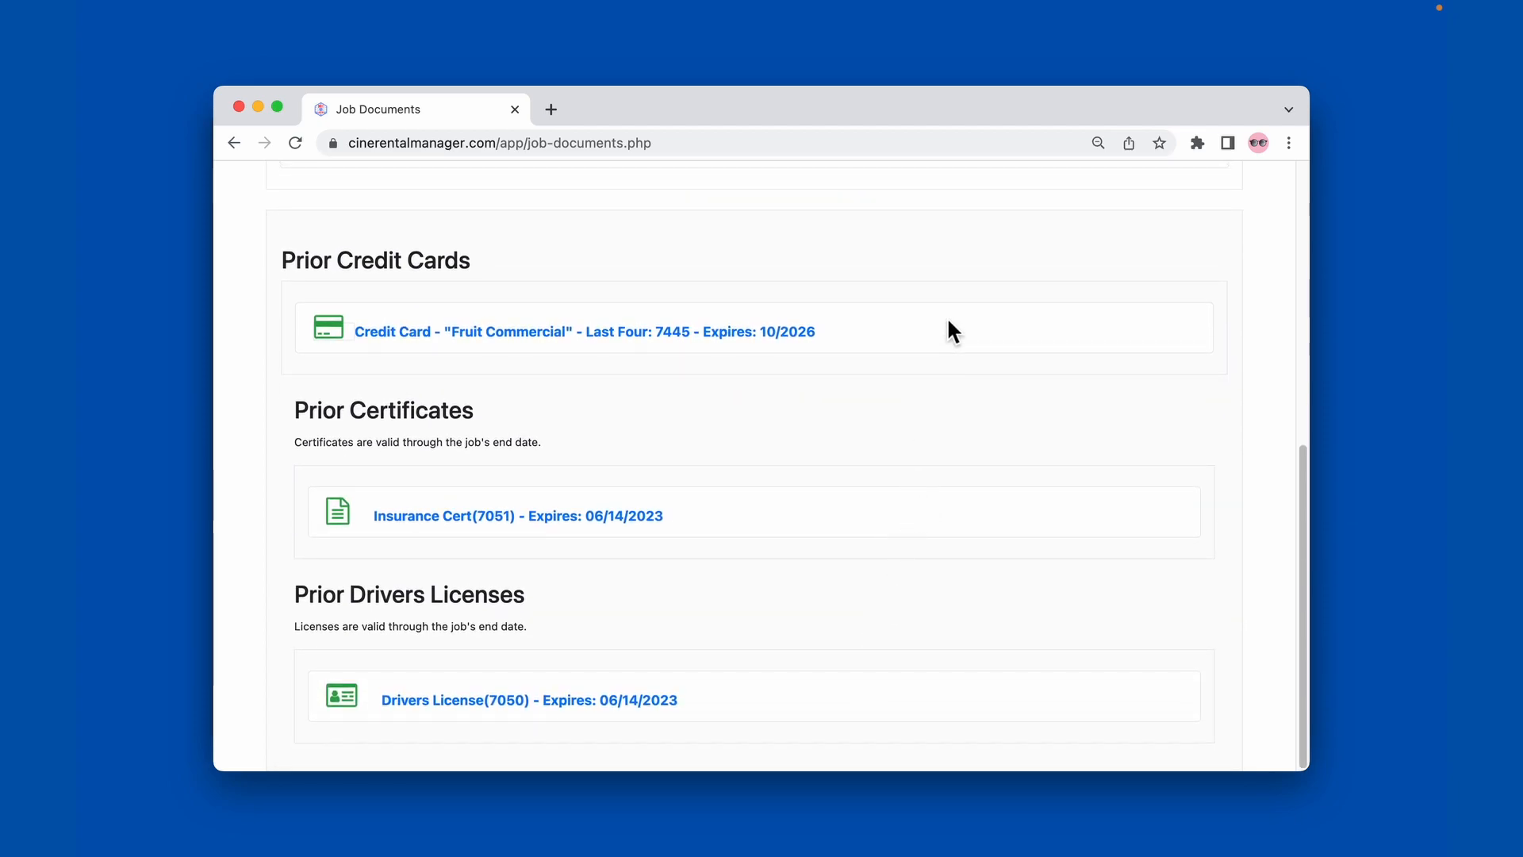
pyautogui.scroll(3)
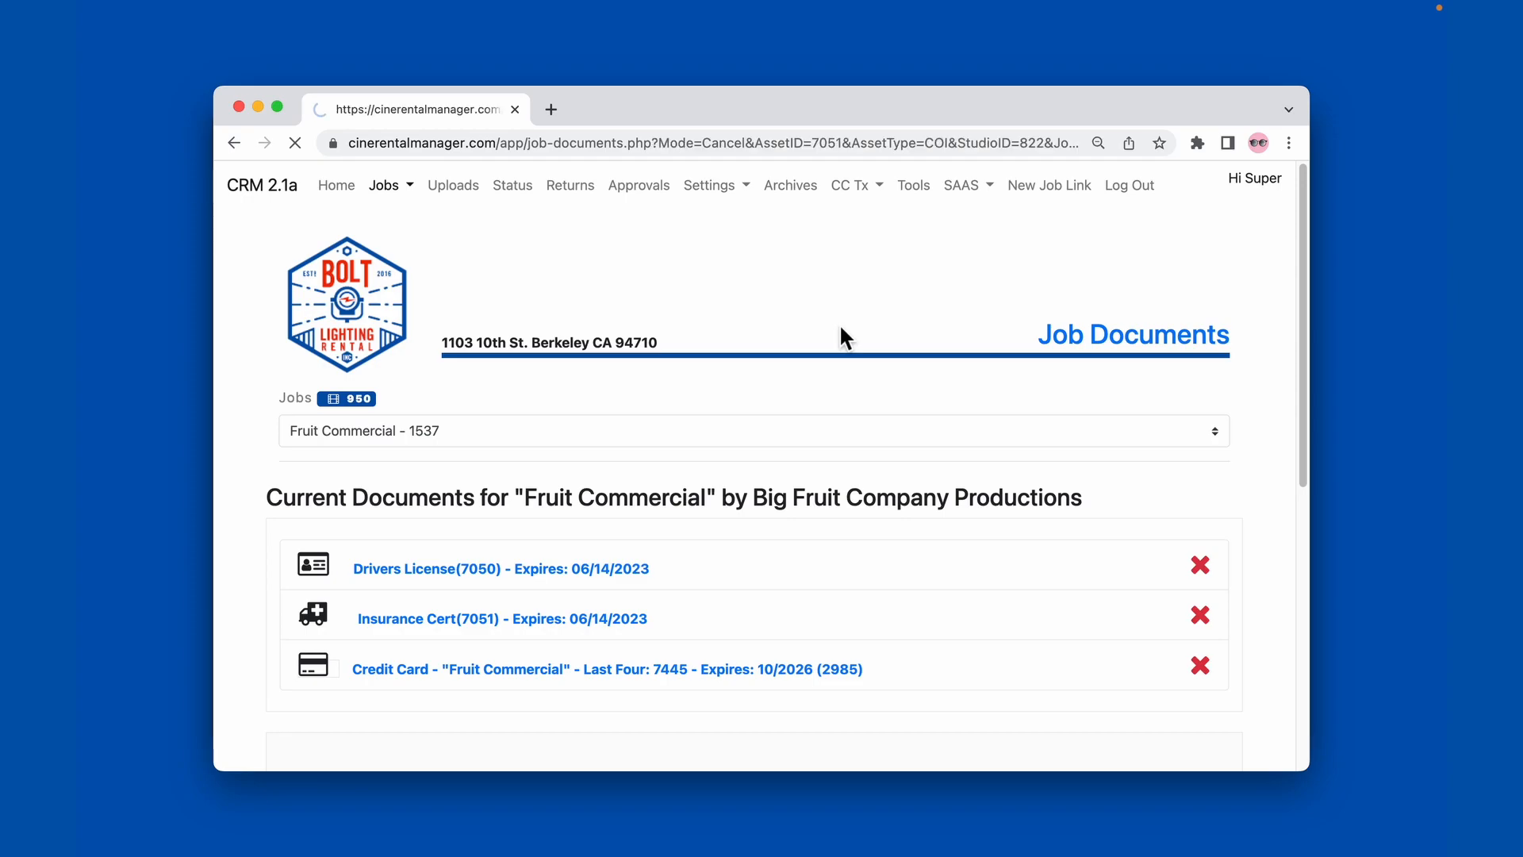
pyautogui.click(1199, 618)
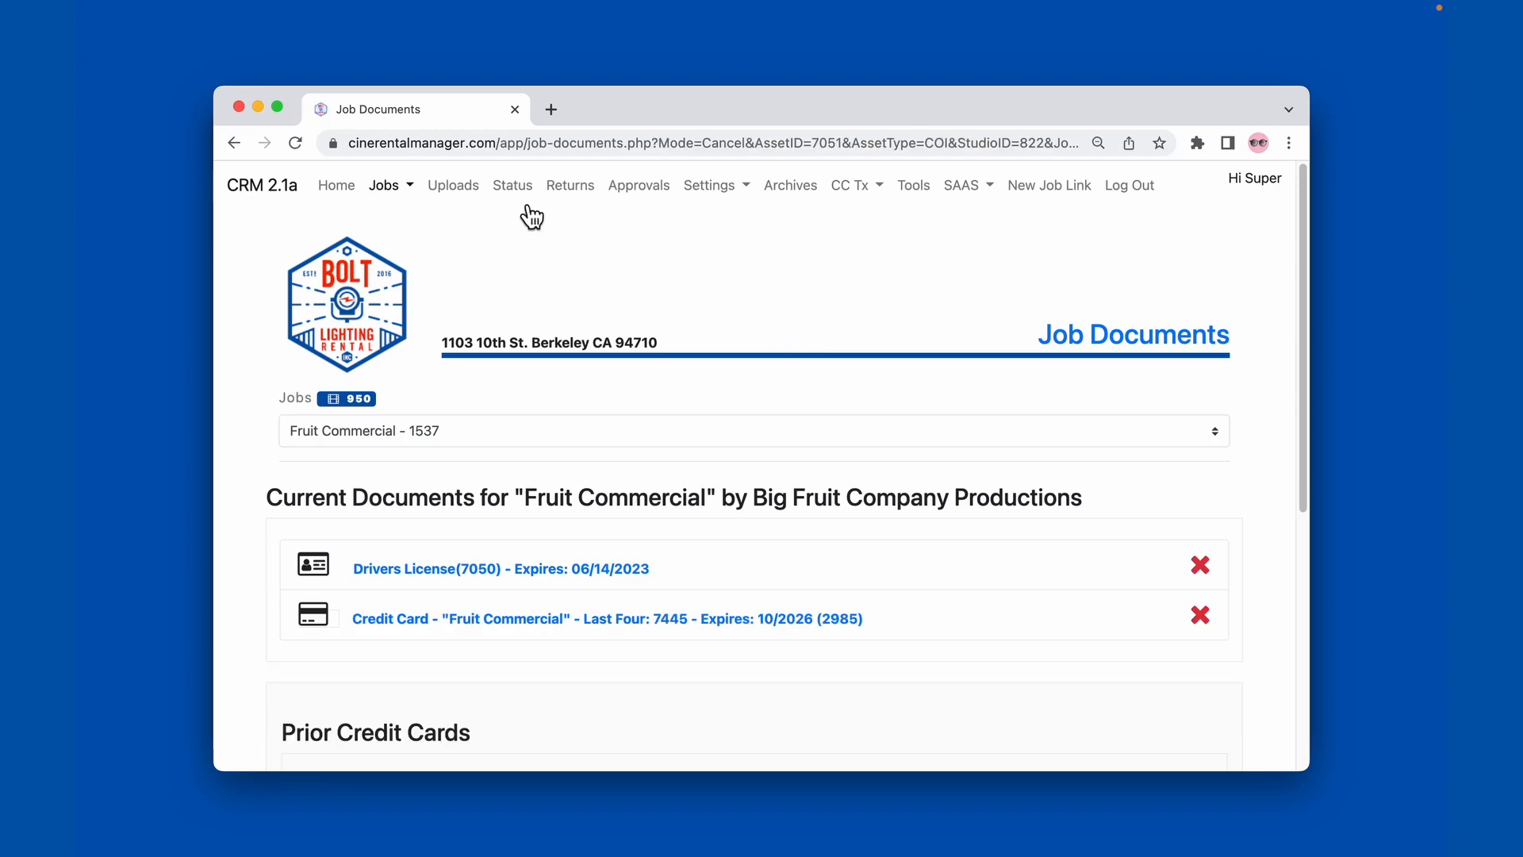
pyautogui.click(511, 185)
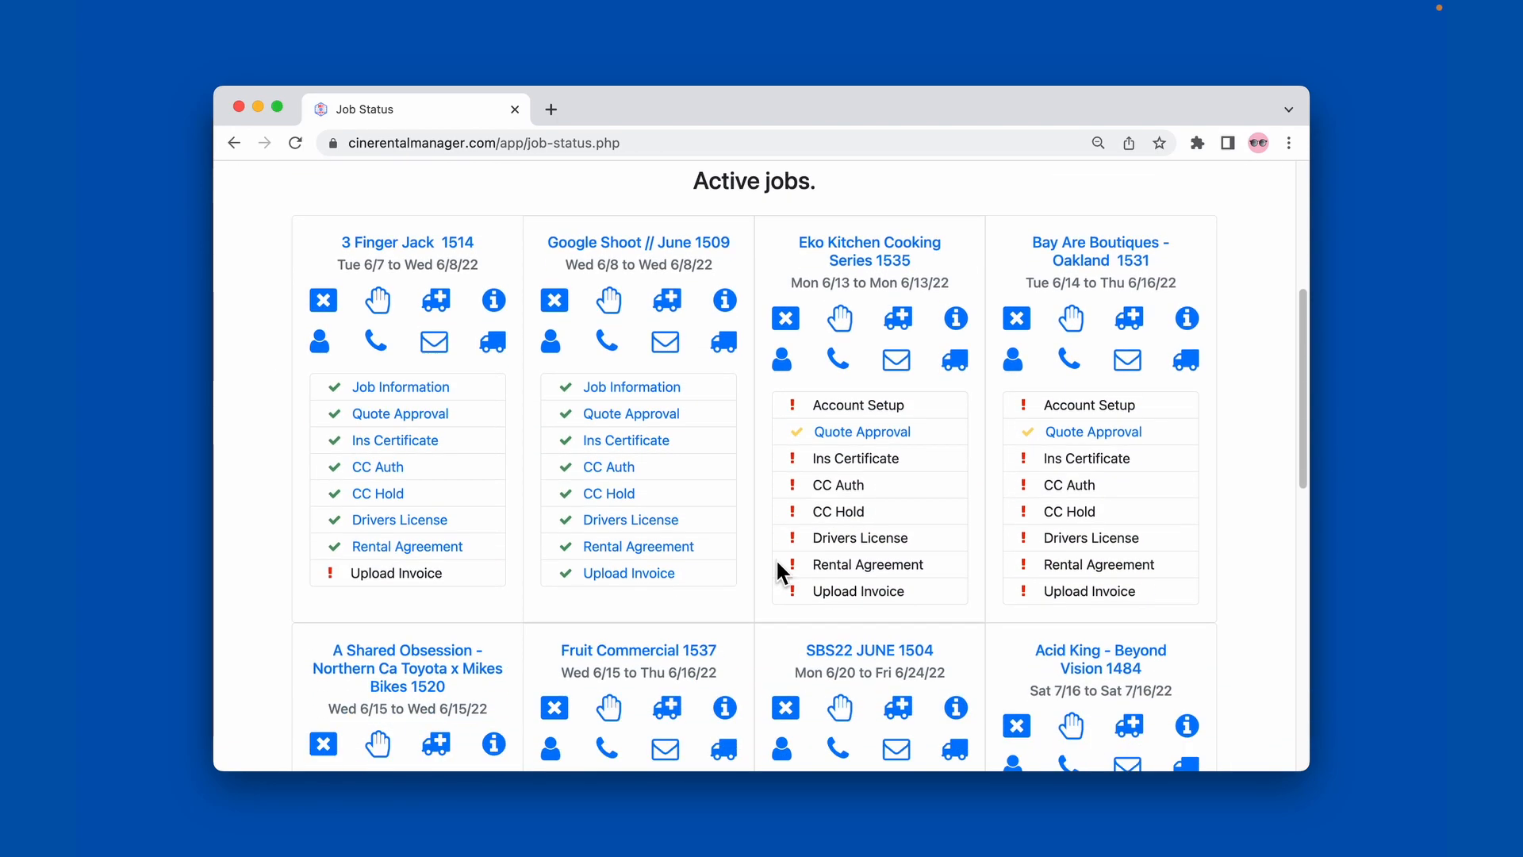
# Open the client information query page from the Fruit Commercial 1537 card.
pyautogui.scroll(-3)
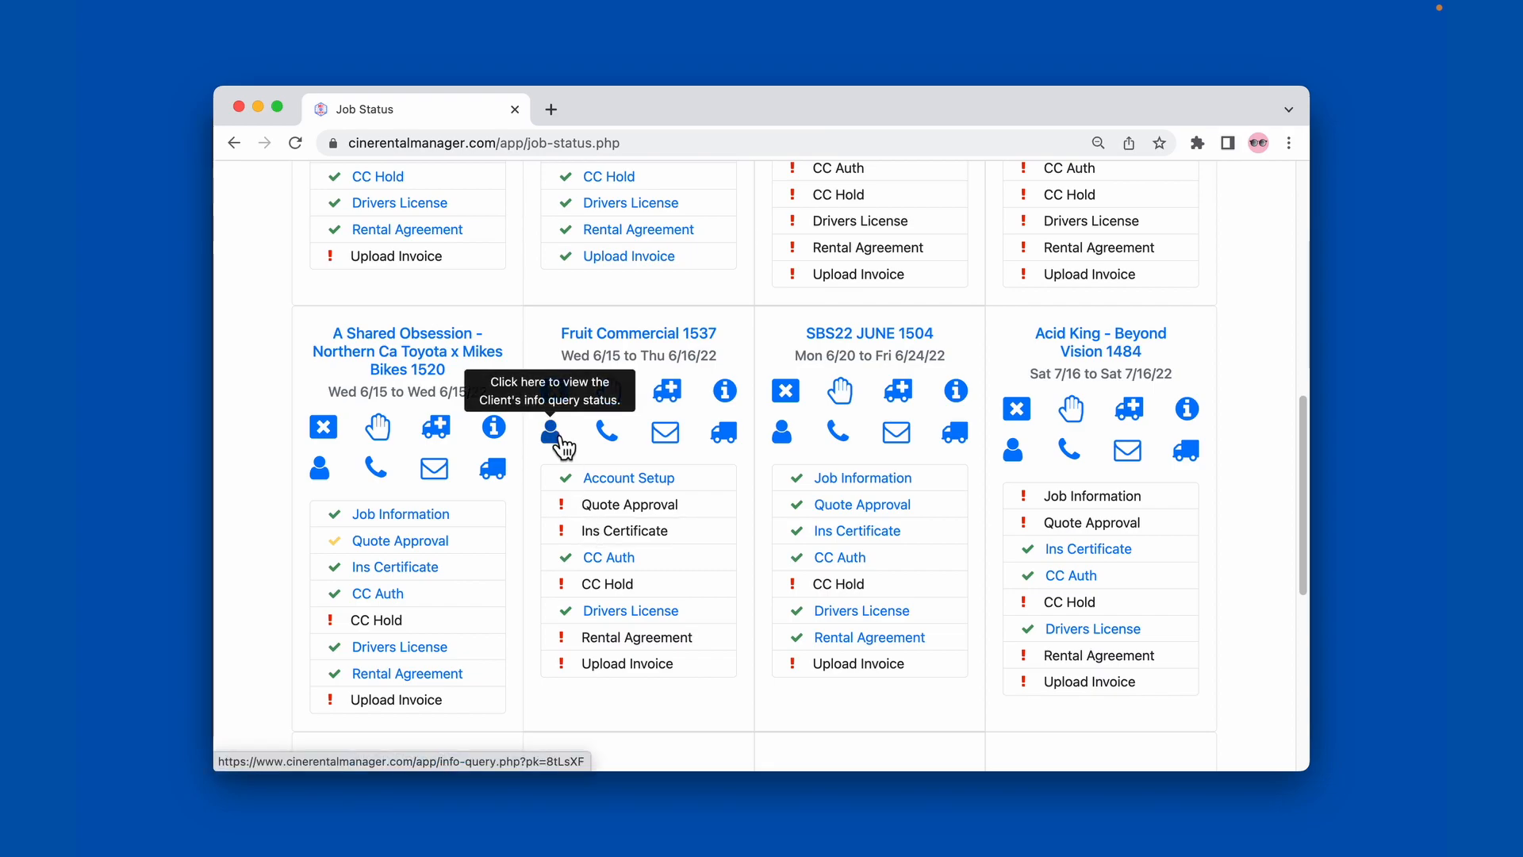
pyautogui.click(553, 430)
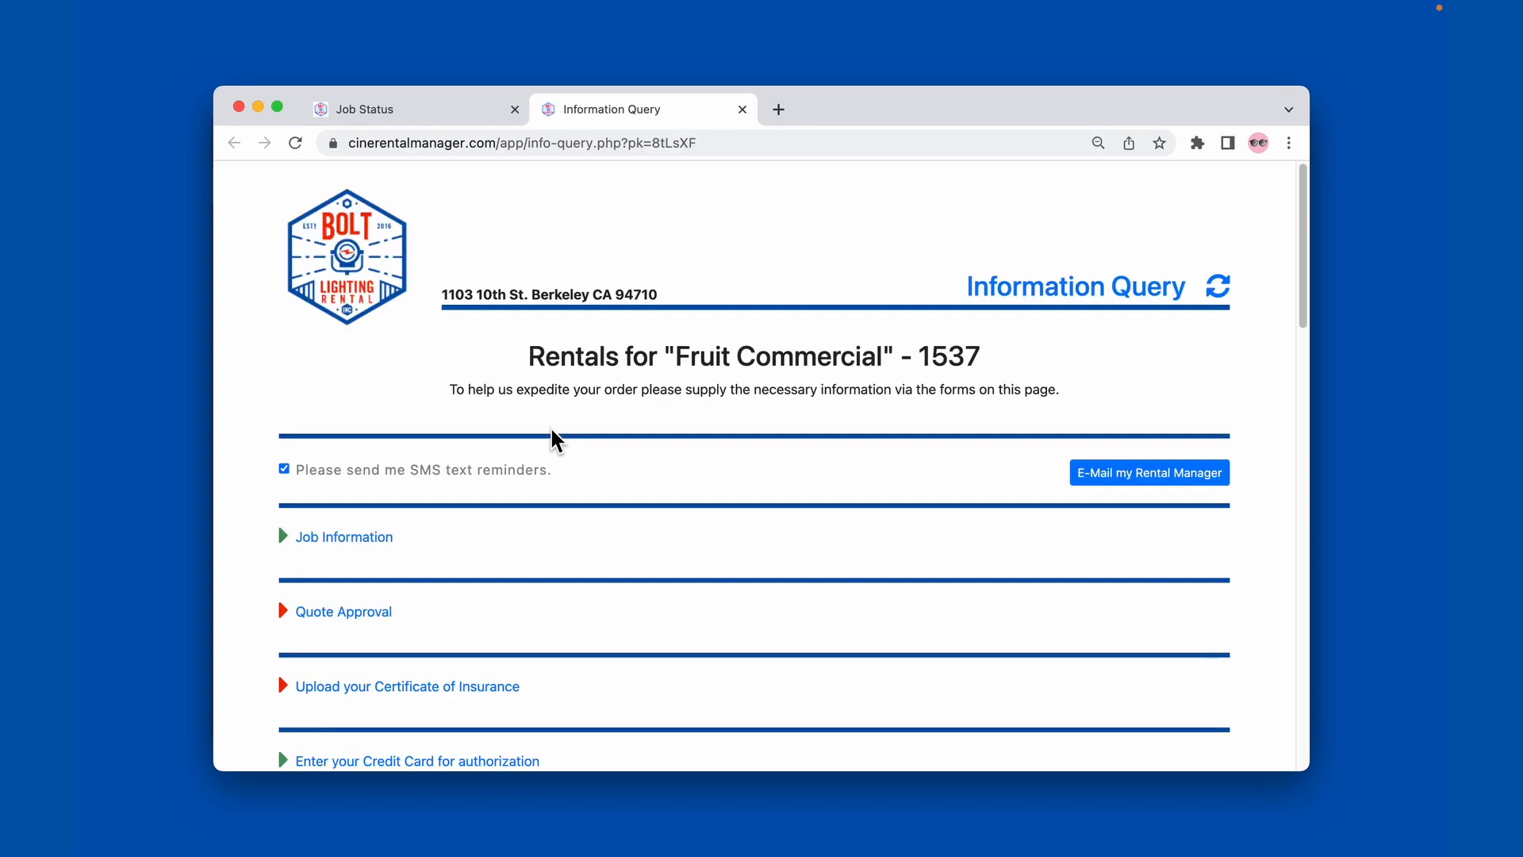
# Check the pending 'Upload your Certificate of Insurance' step, then go back to the Job Status tab.
pyautogui.scroll(-3)
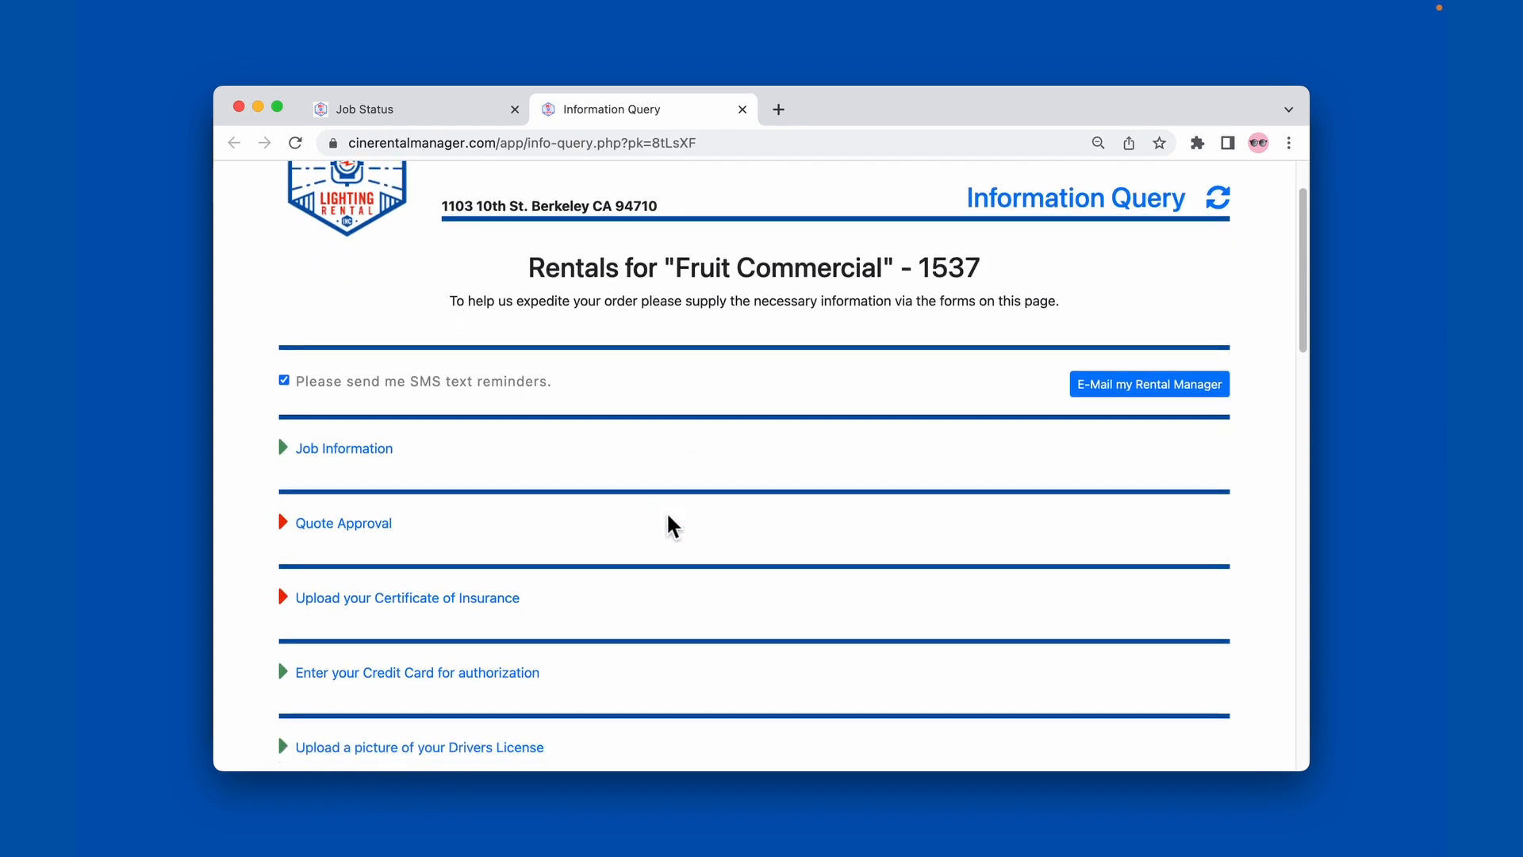
pyautogui.click(407, 597)
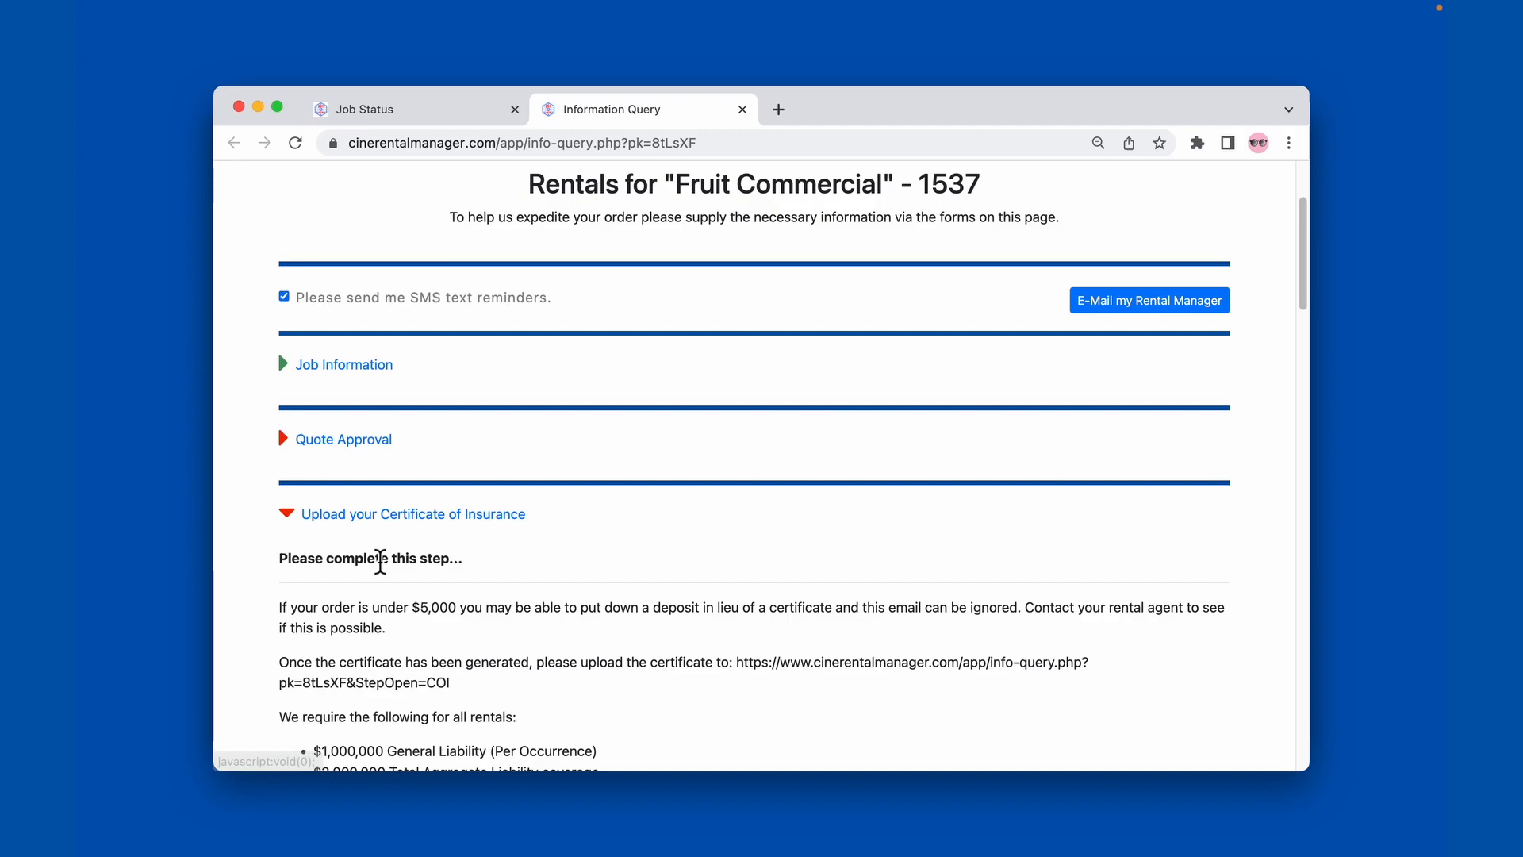
pyautogui.click(402, 514)
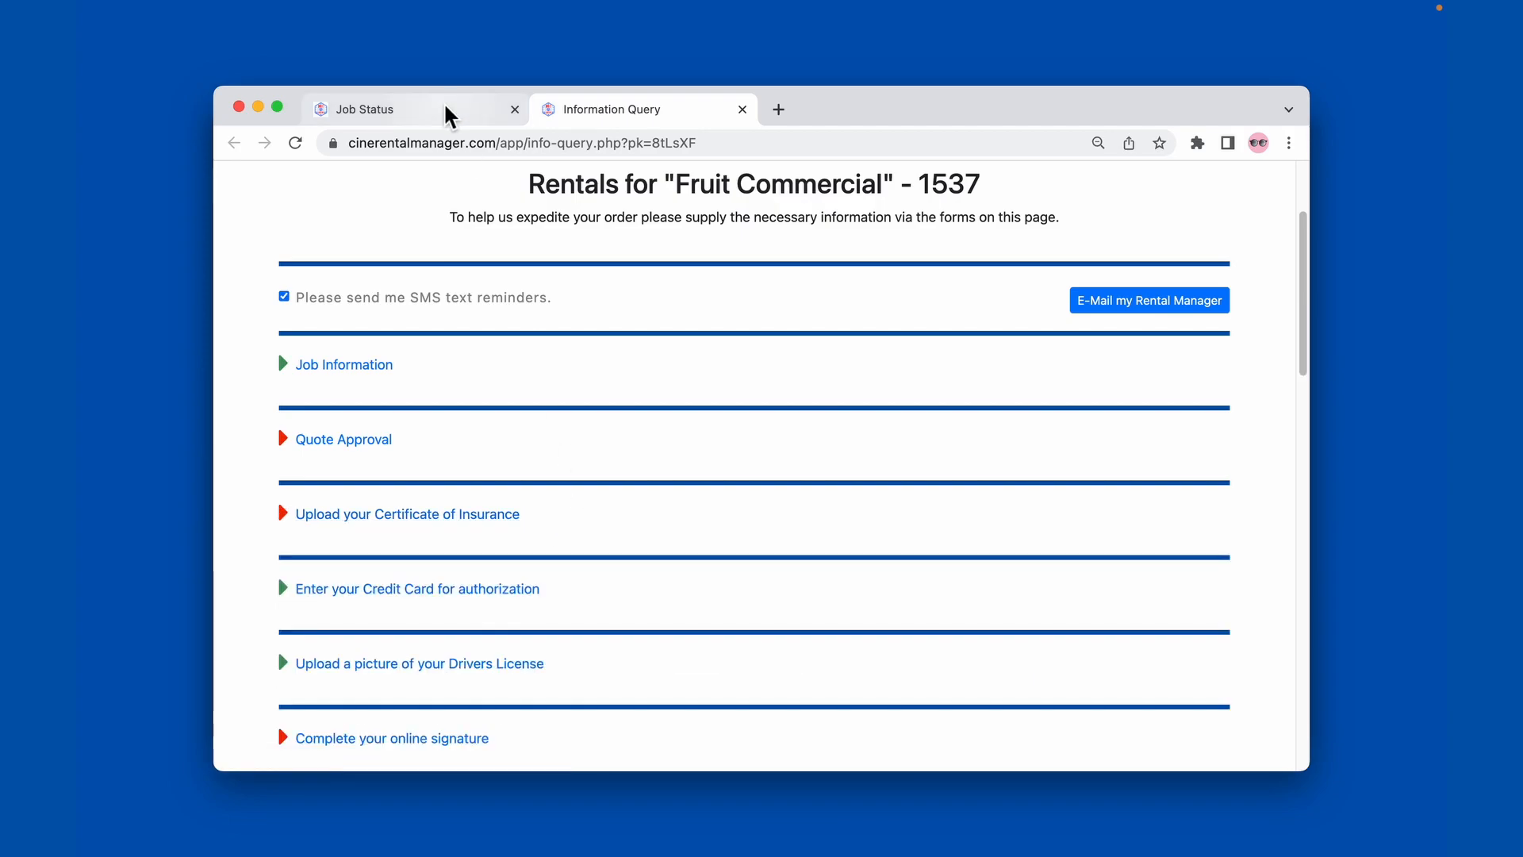
pyautogui.click(369, 108)
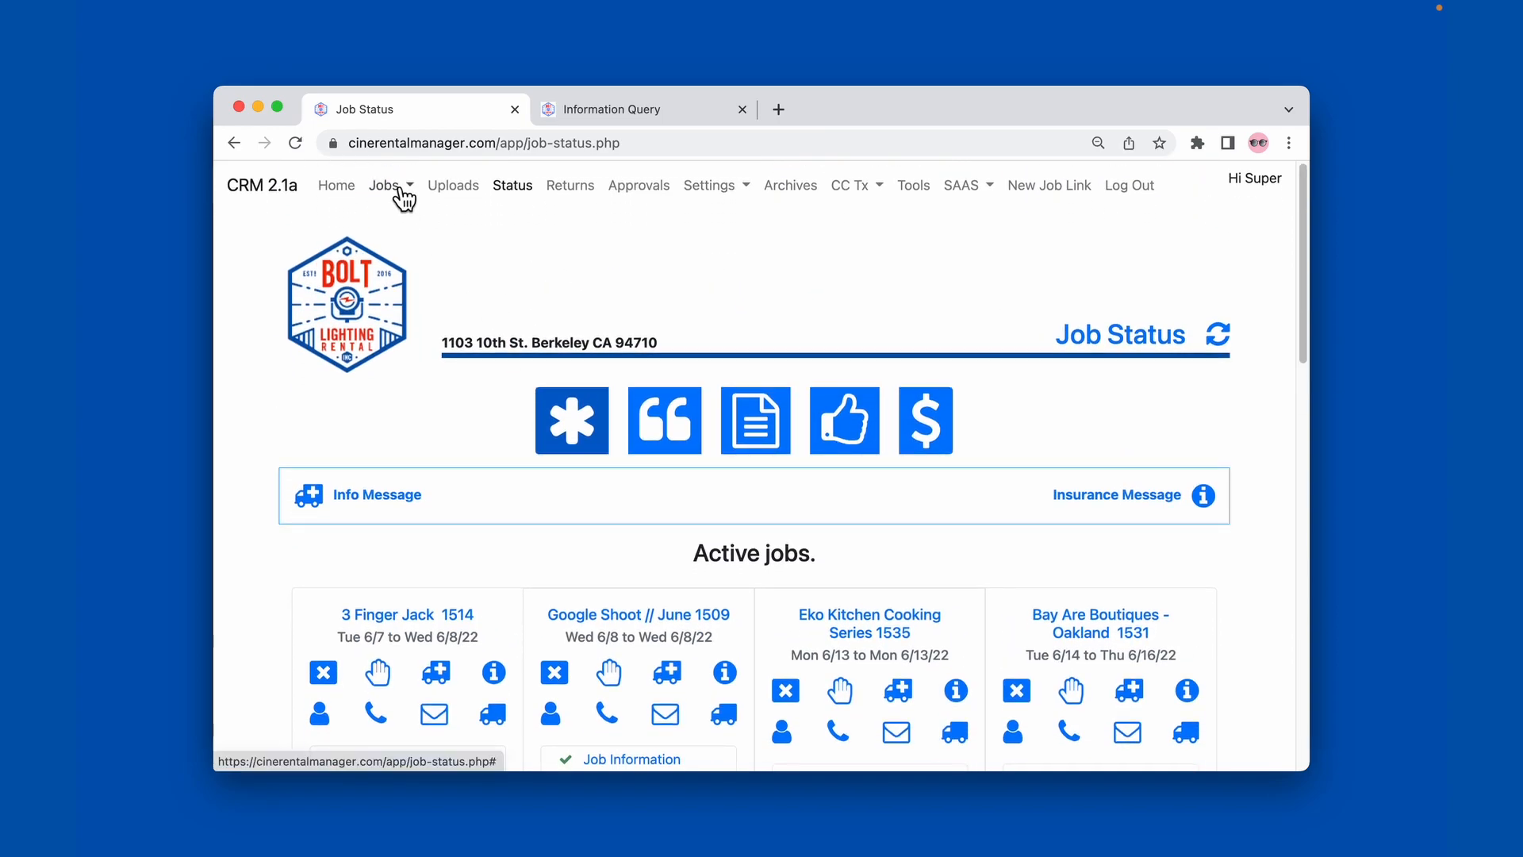
# Open Fruit Commercial 1537's Job Documents and verify only a driver's license and credit card remain.
pyautogui.click(385, 184)
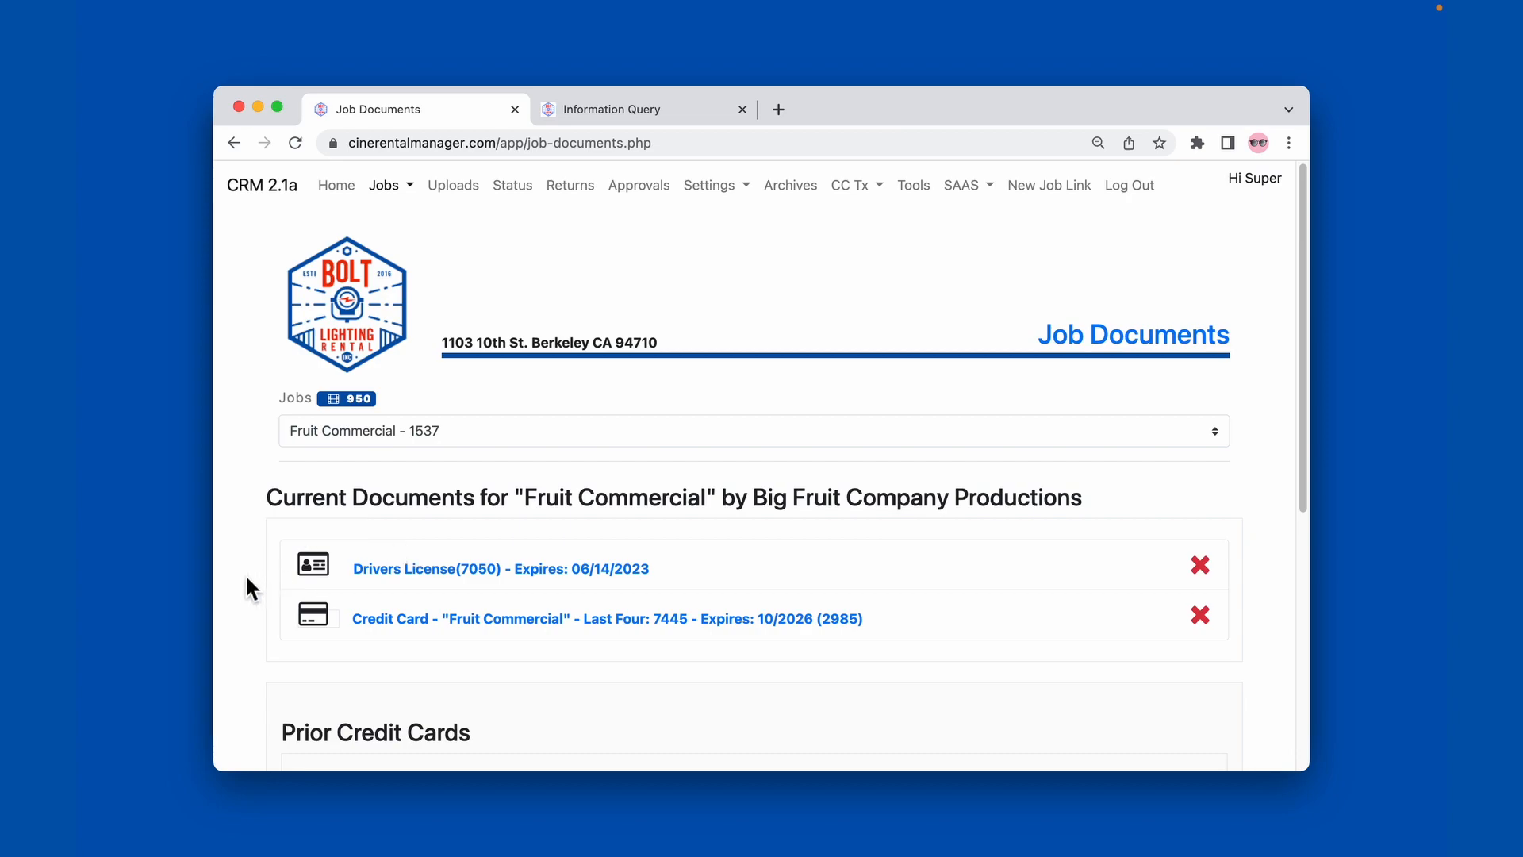
pyautogui.scroll(-3)
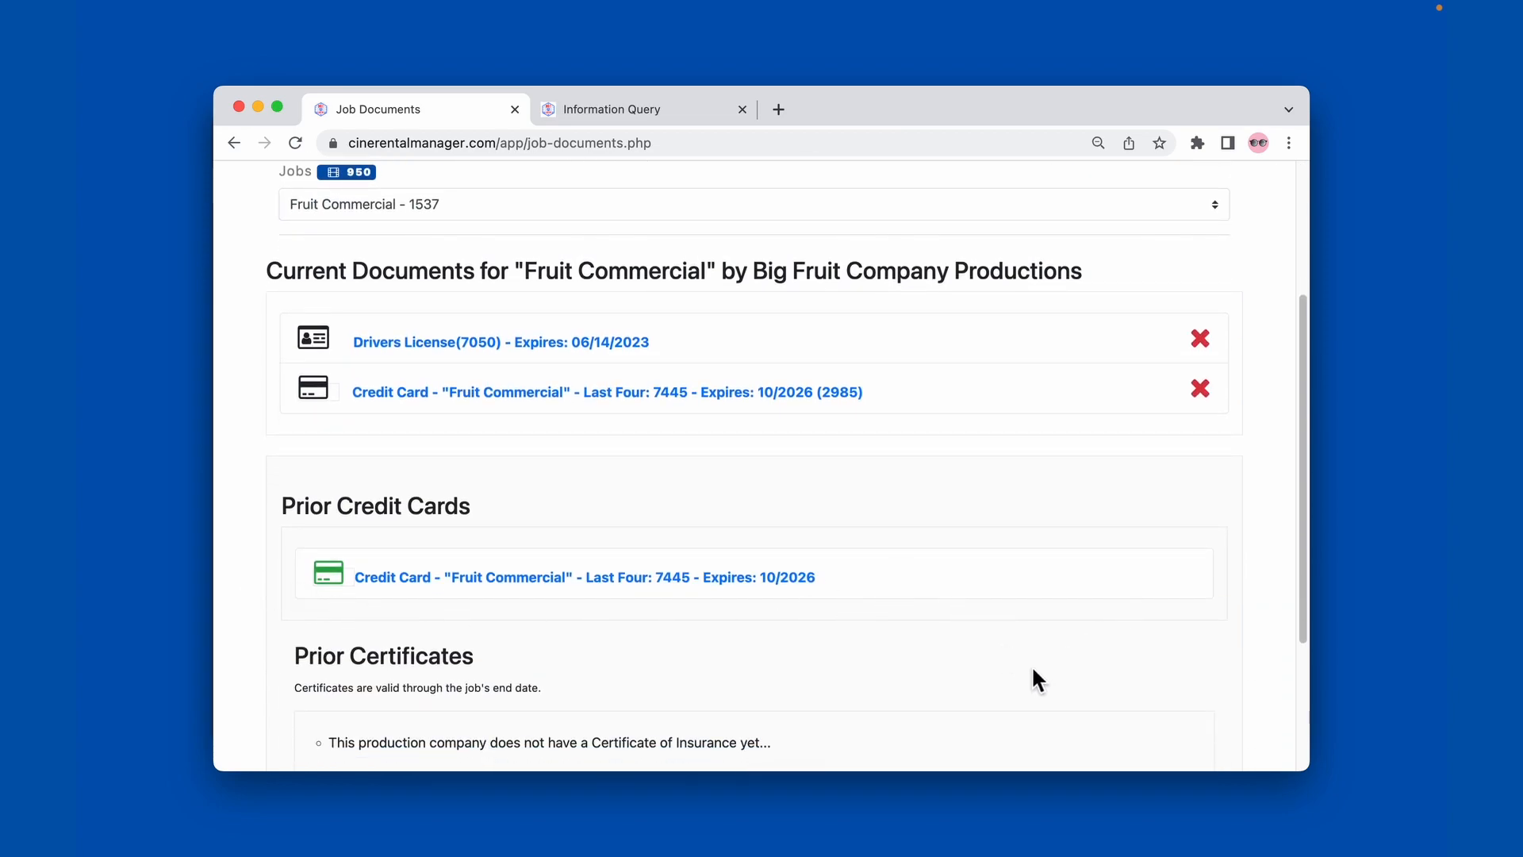
pyautogui.moveTo(1200, 391)
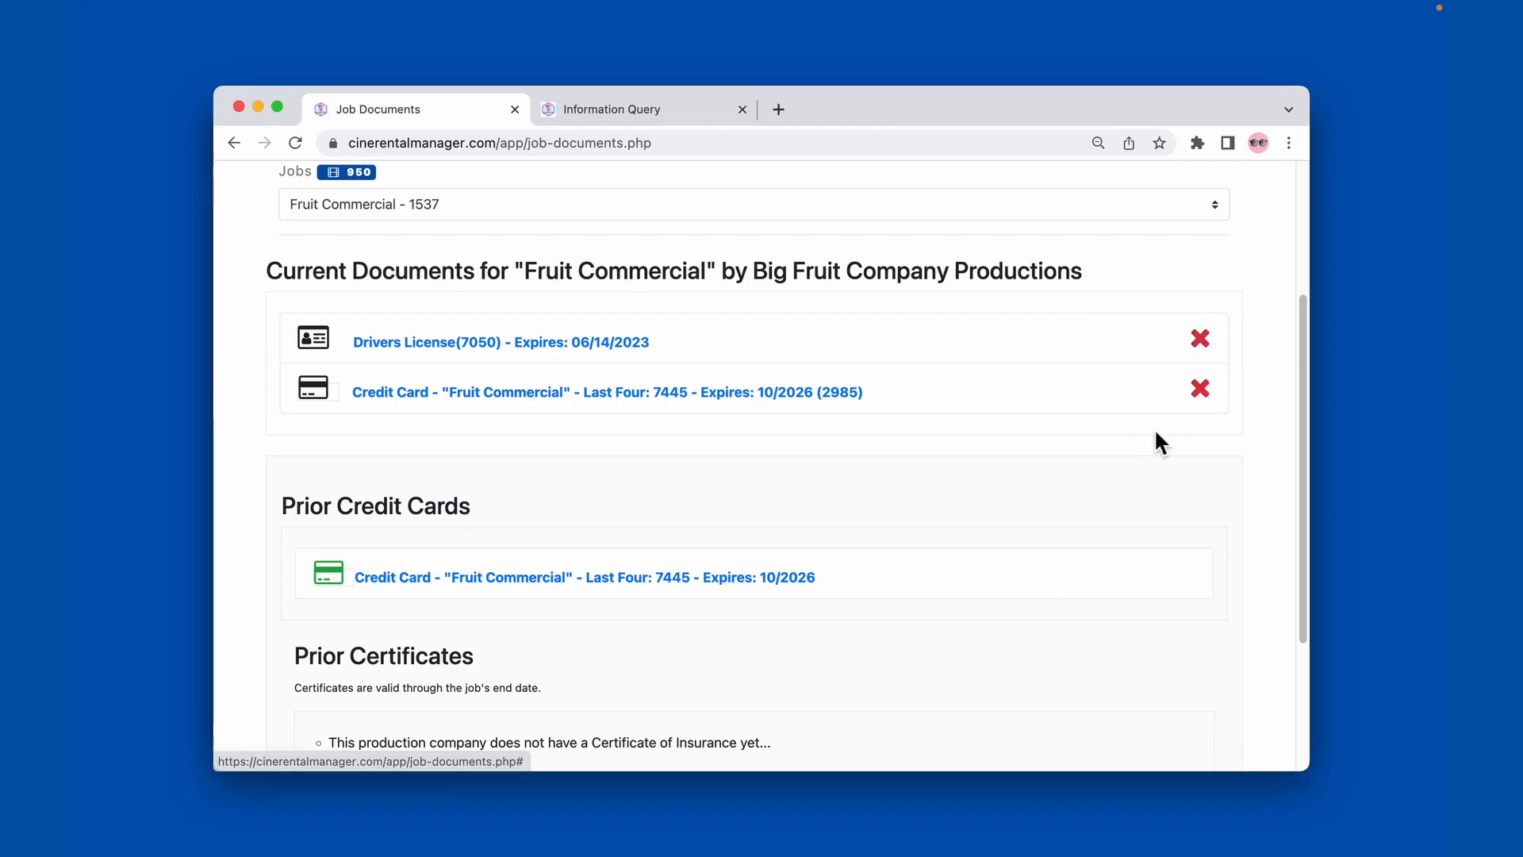
pyautogui.scroll(-3)
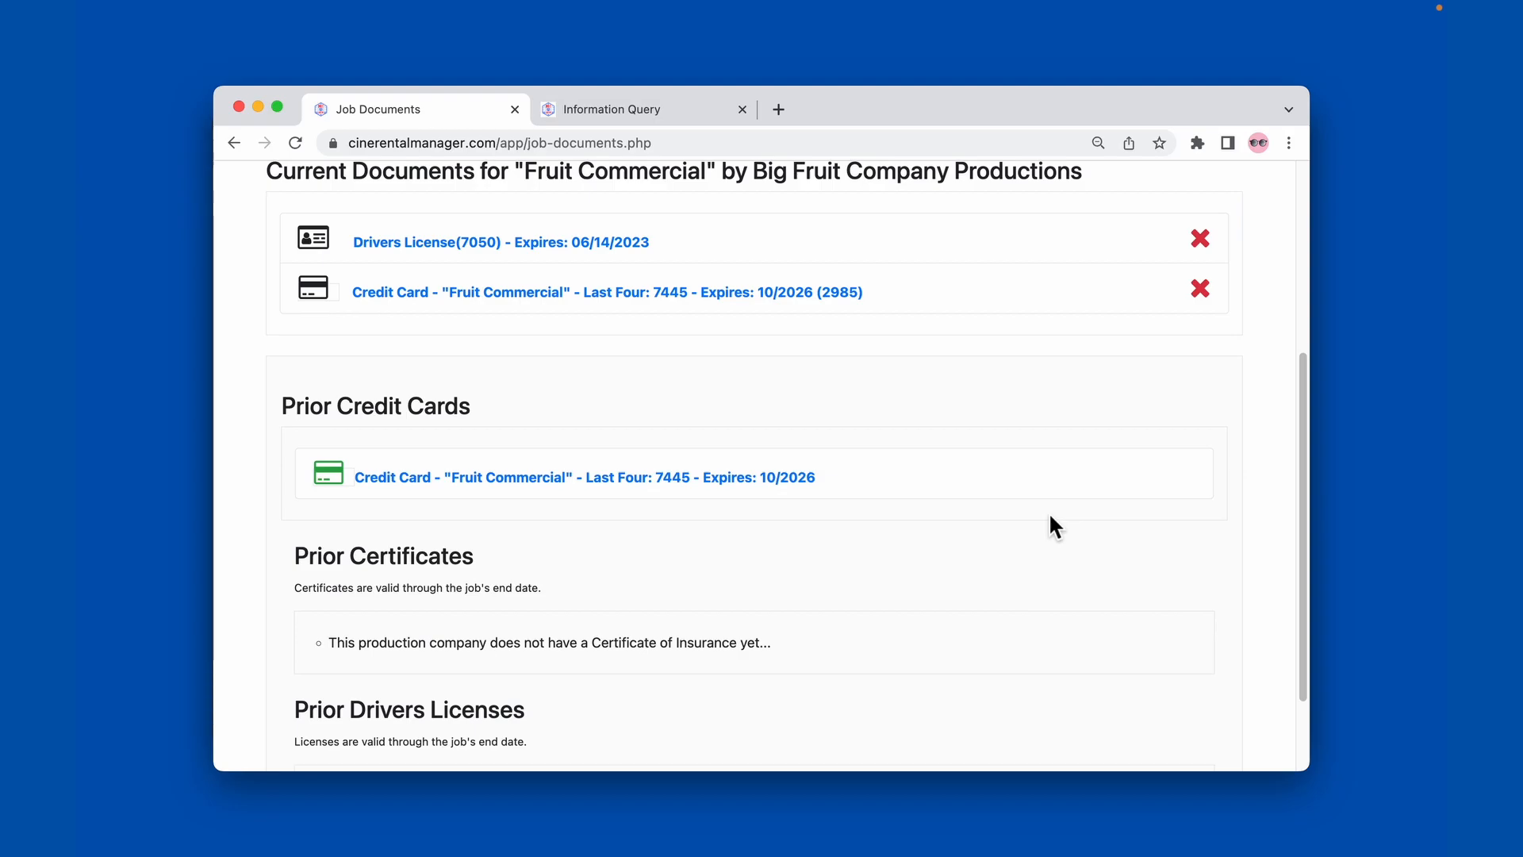
pyautogui.scroll(-3)
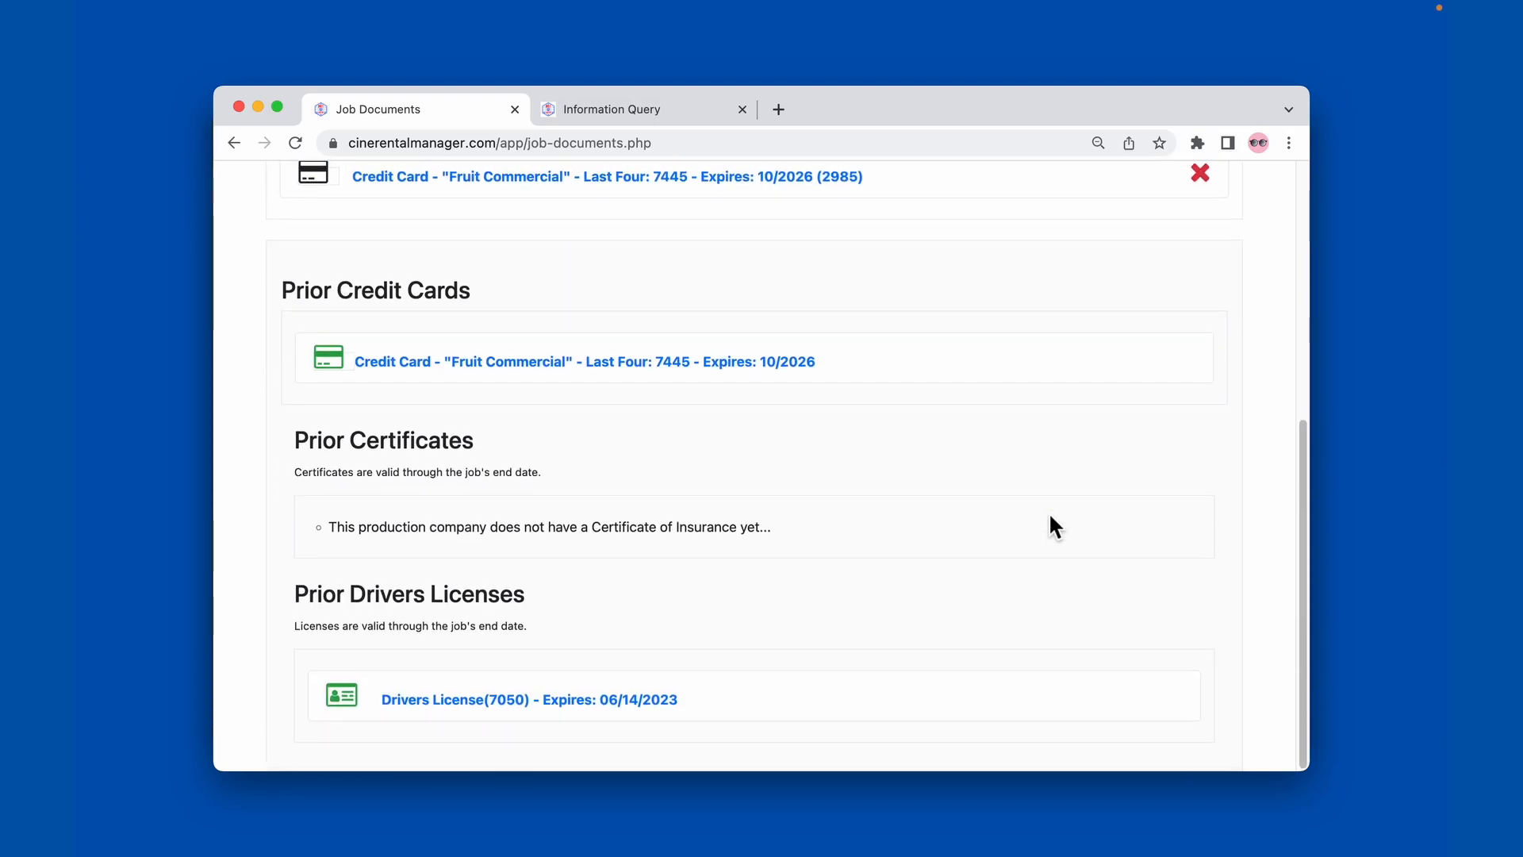
pyautogui.scroll(3)
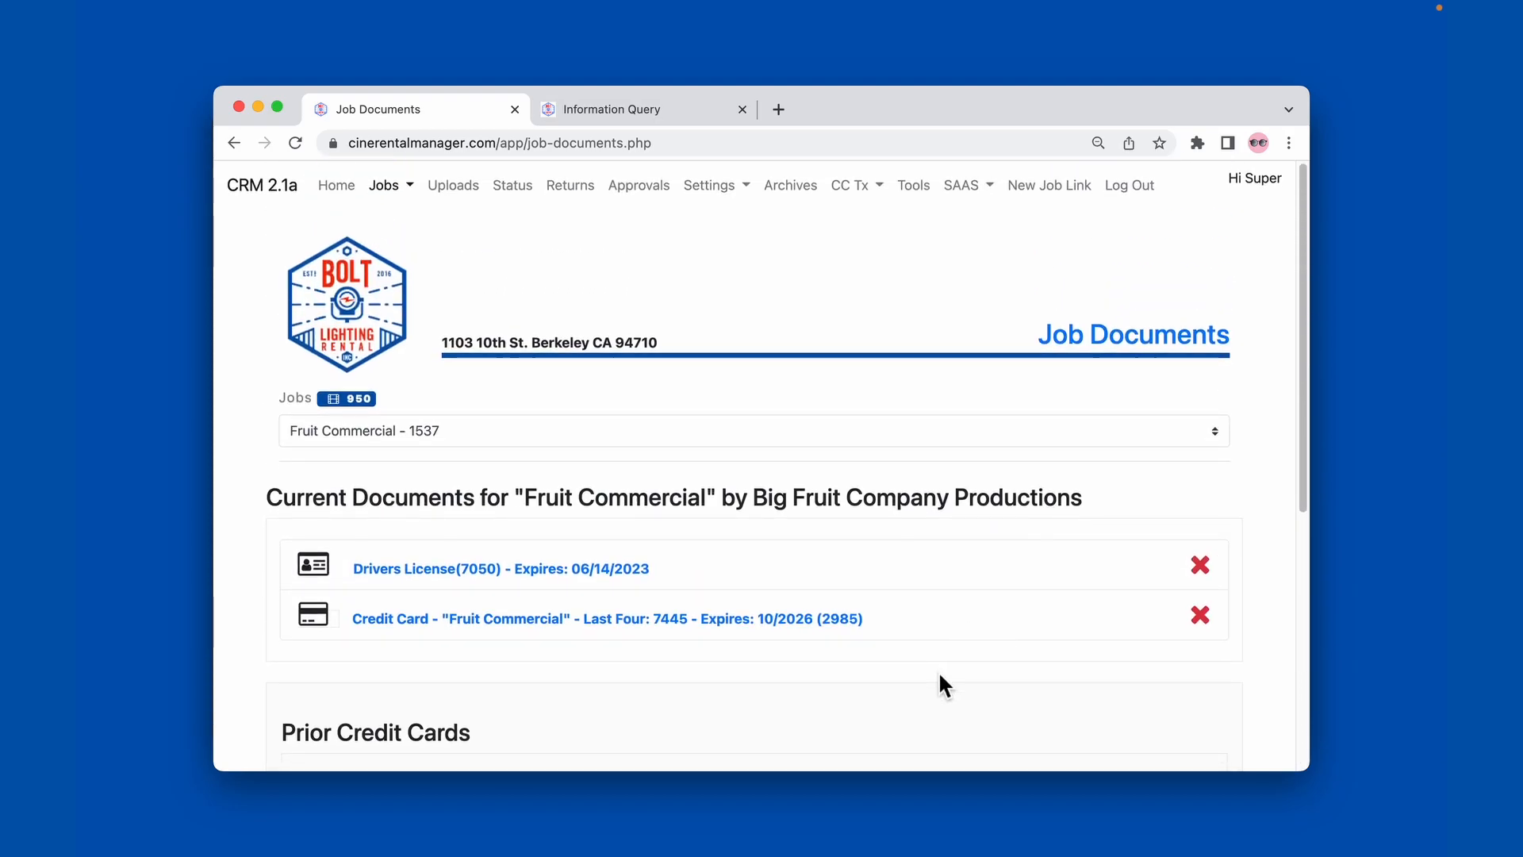
pyautogui.moveTo(965, 674)
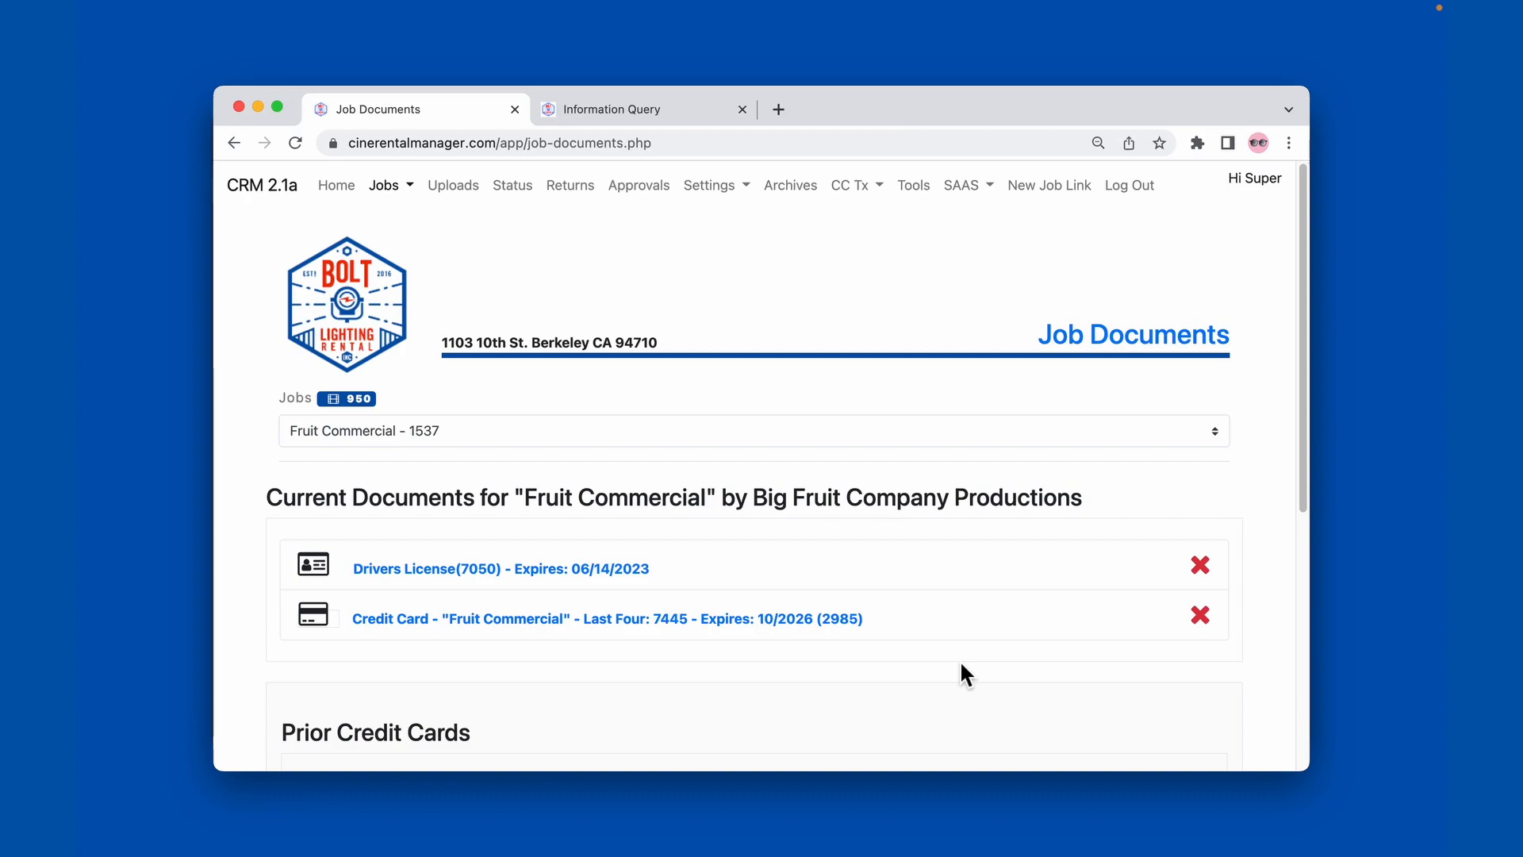
pyautogui.moveTo(765, 407)
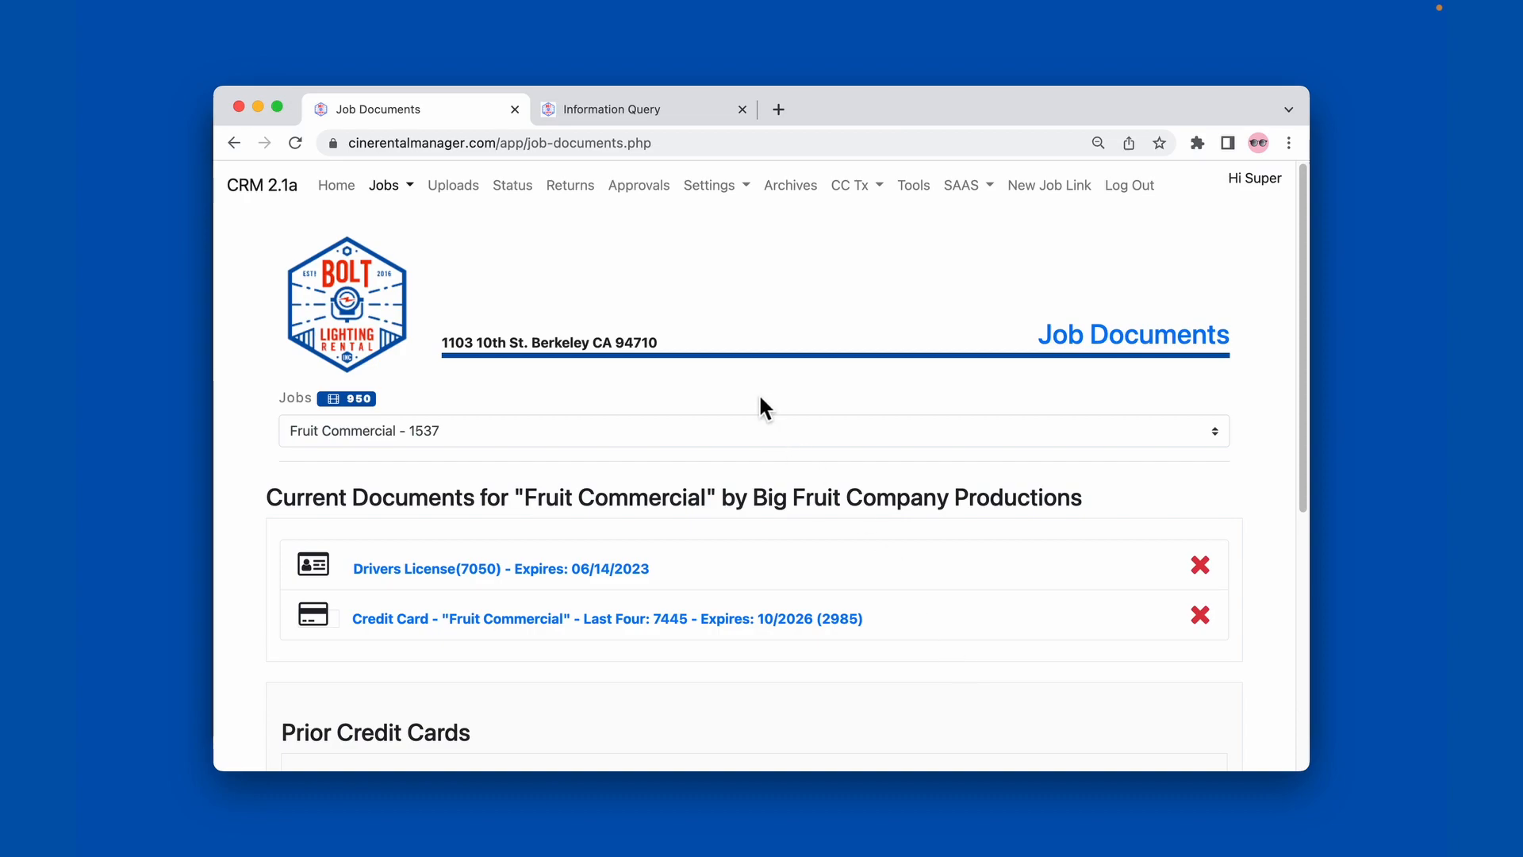
pyautogui.moveTo(763, 398)
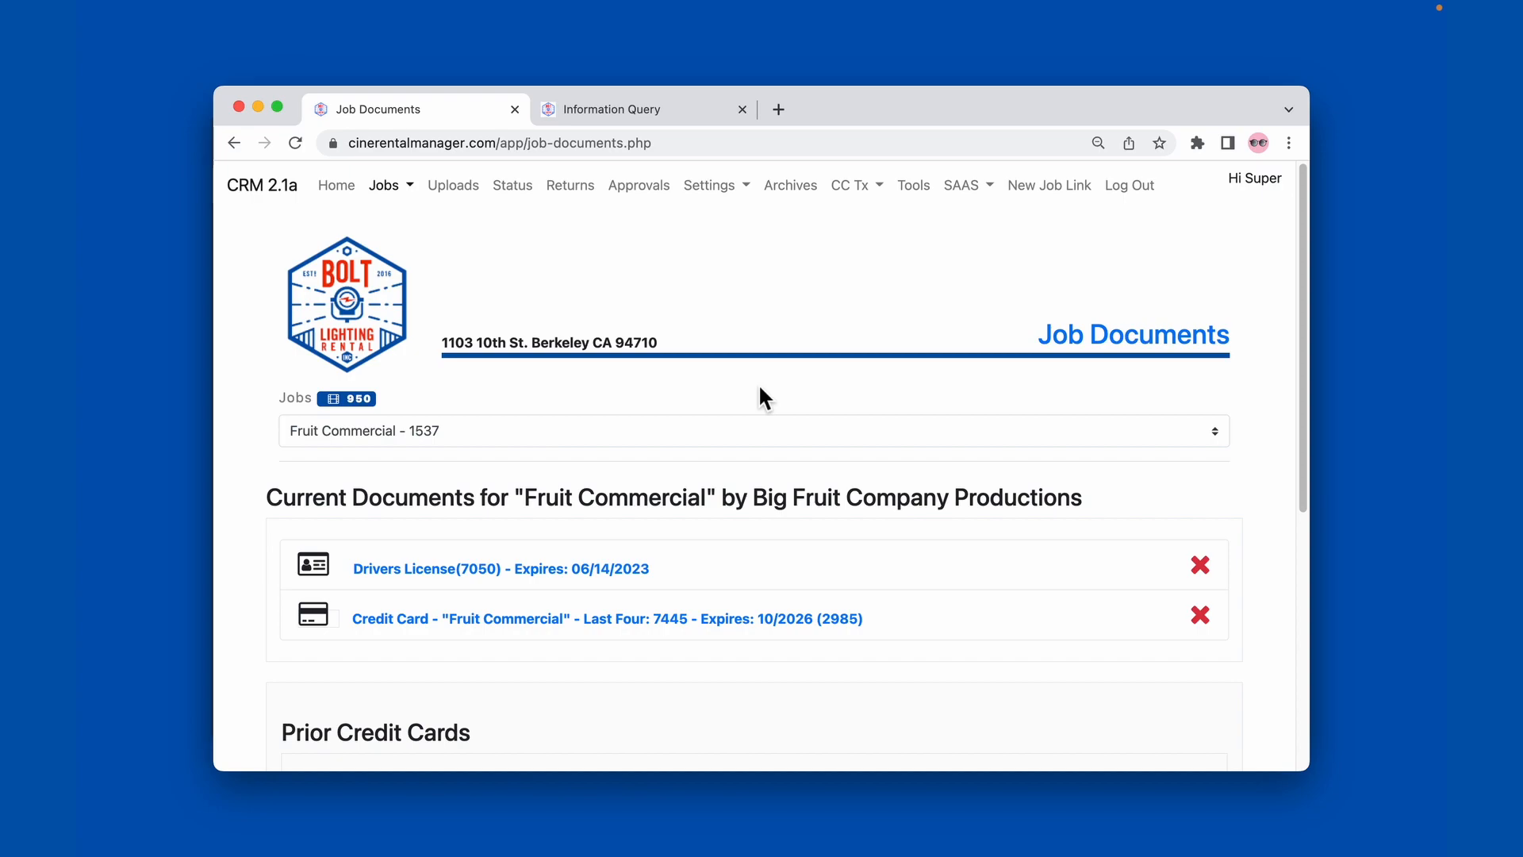